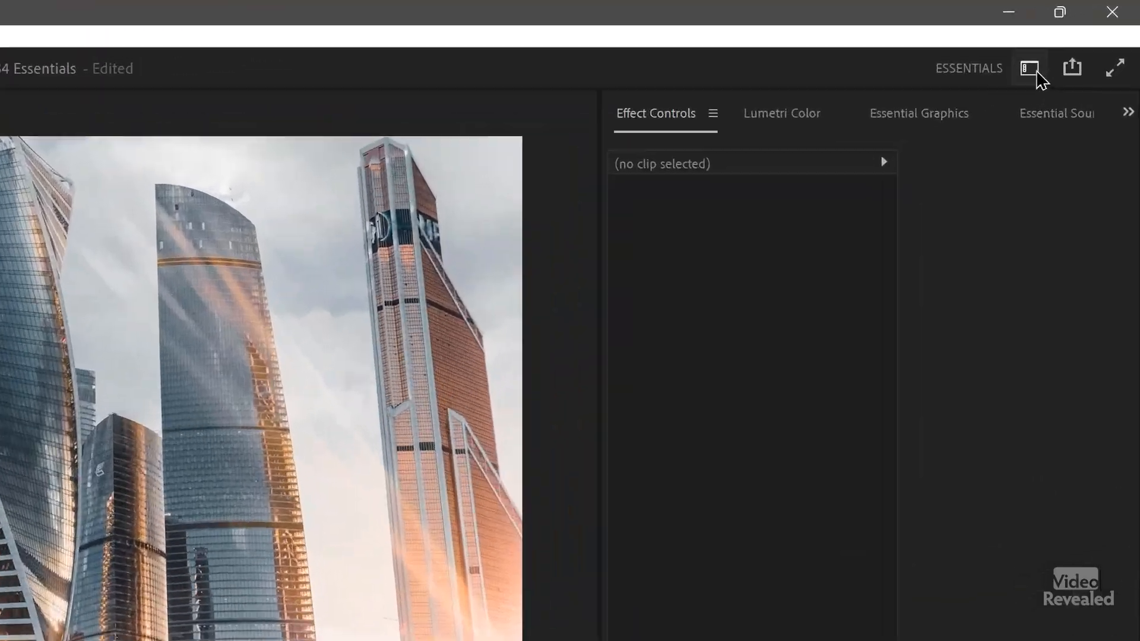
# Switch to the Editing workspace and reset it to its saved layout
pyautogui.click(1030, 69)
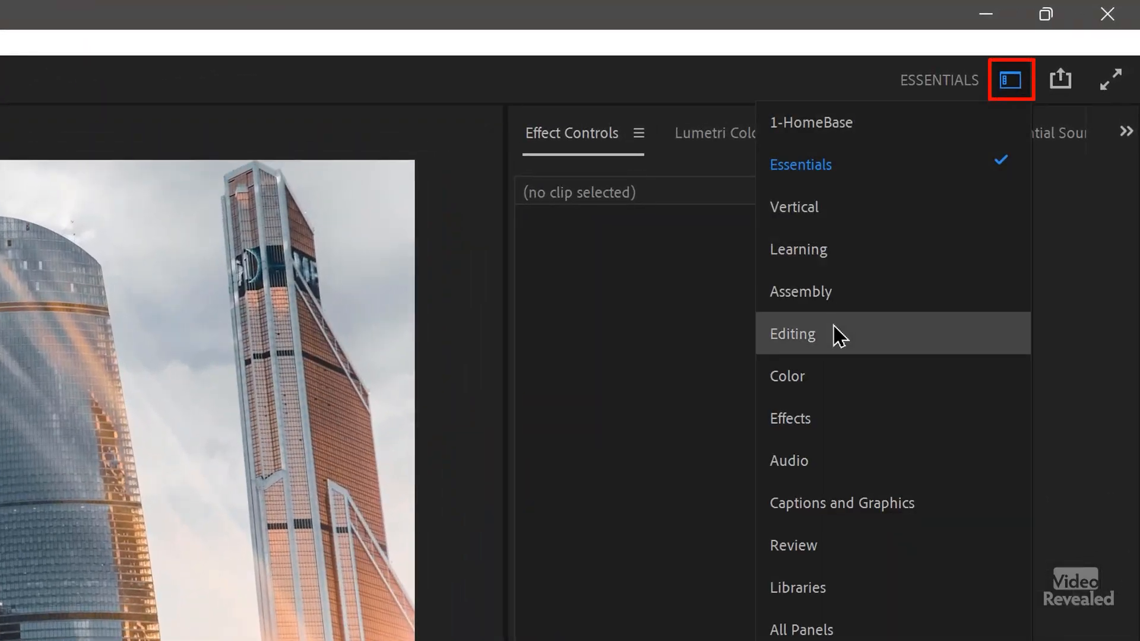
pyautogui.click(792, 334)
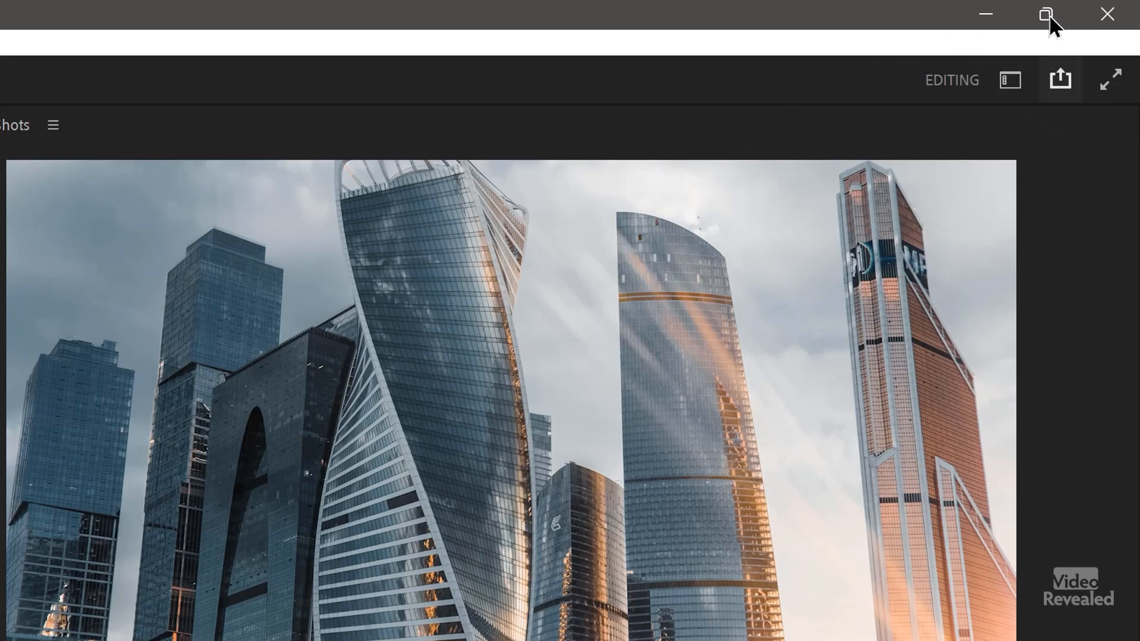
pyautogui.click(1009, 79)
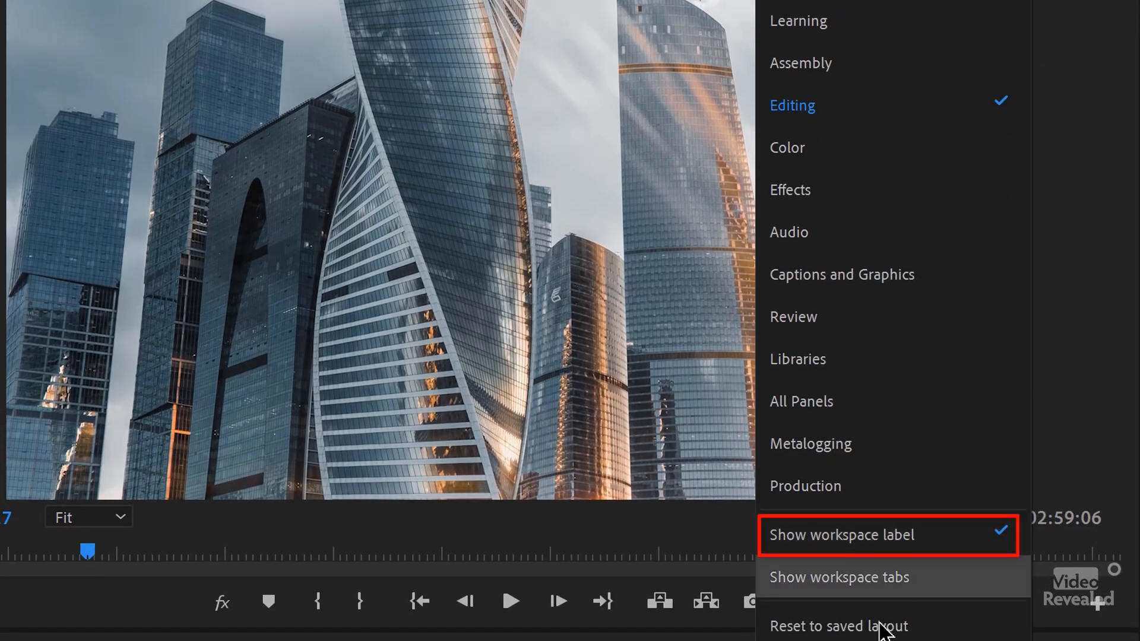
pyautogui.click(841, 536)
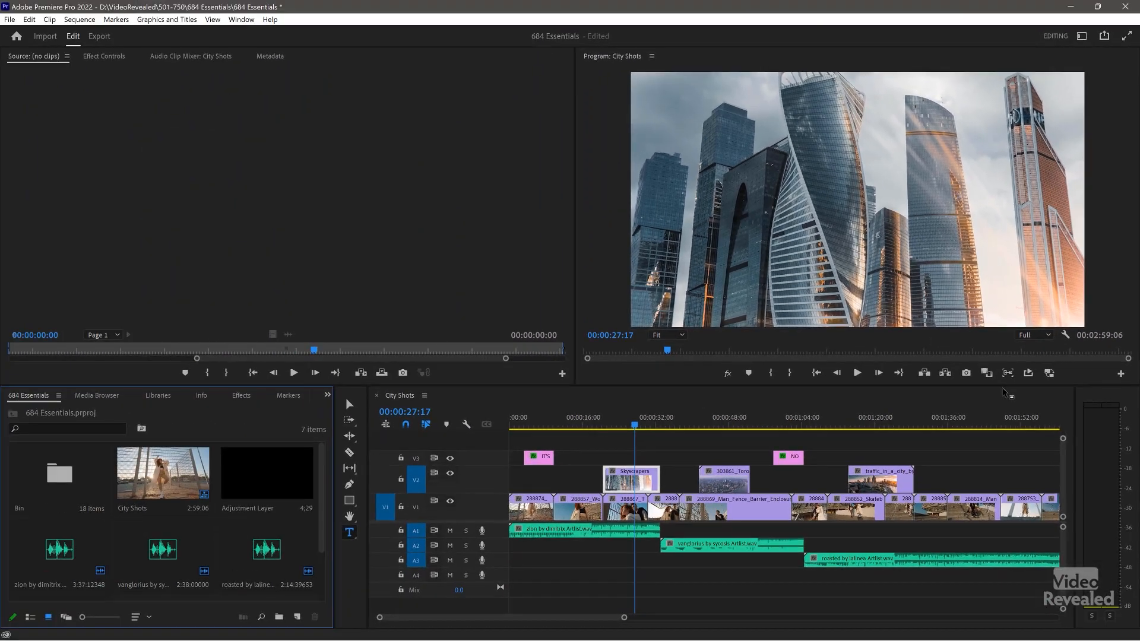
pyautogui.moveTo(490, 222)
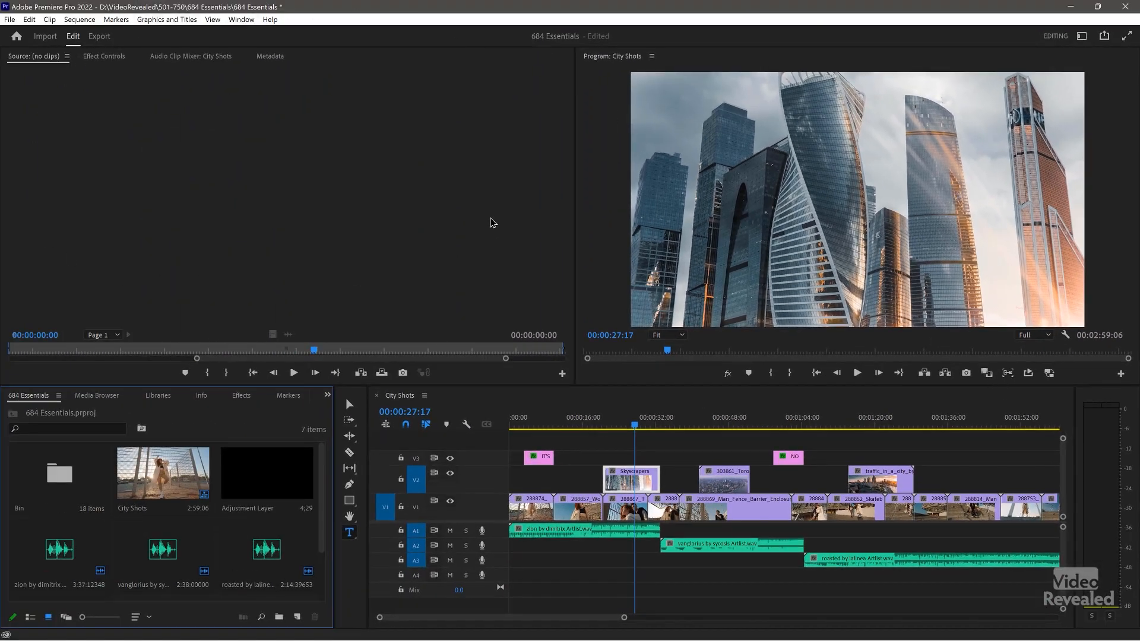
pyautogui.moveTo(727, 521)
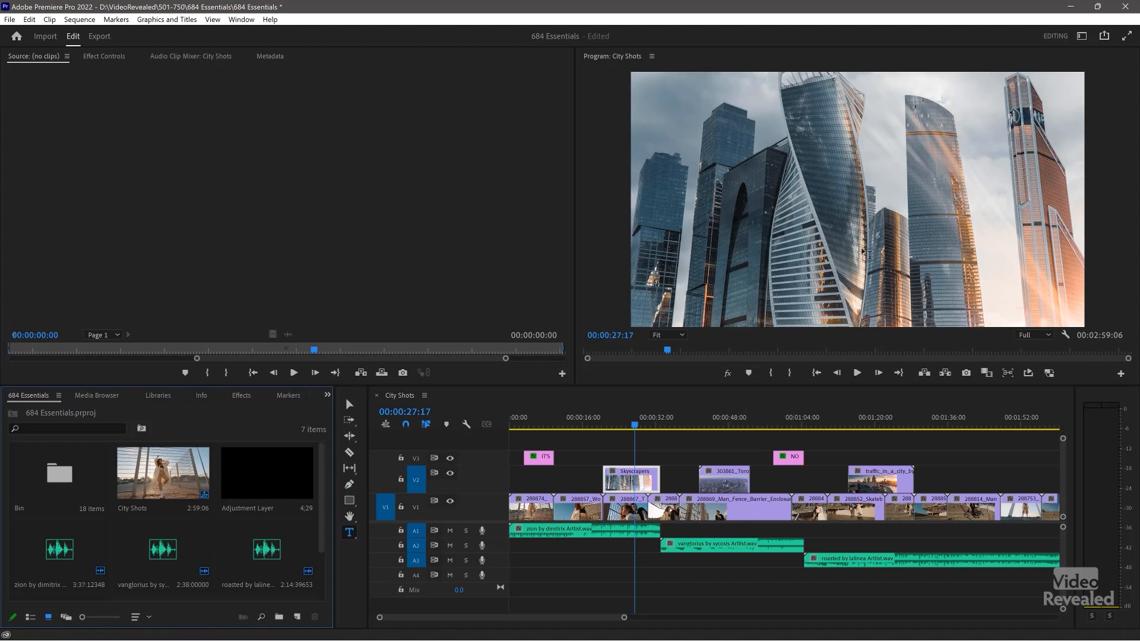
pyautogui.moveTo(1061, 46)
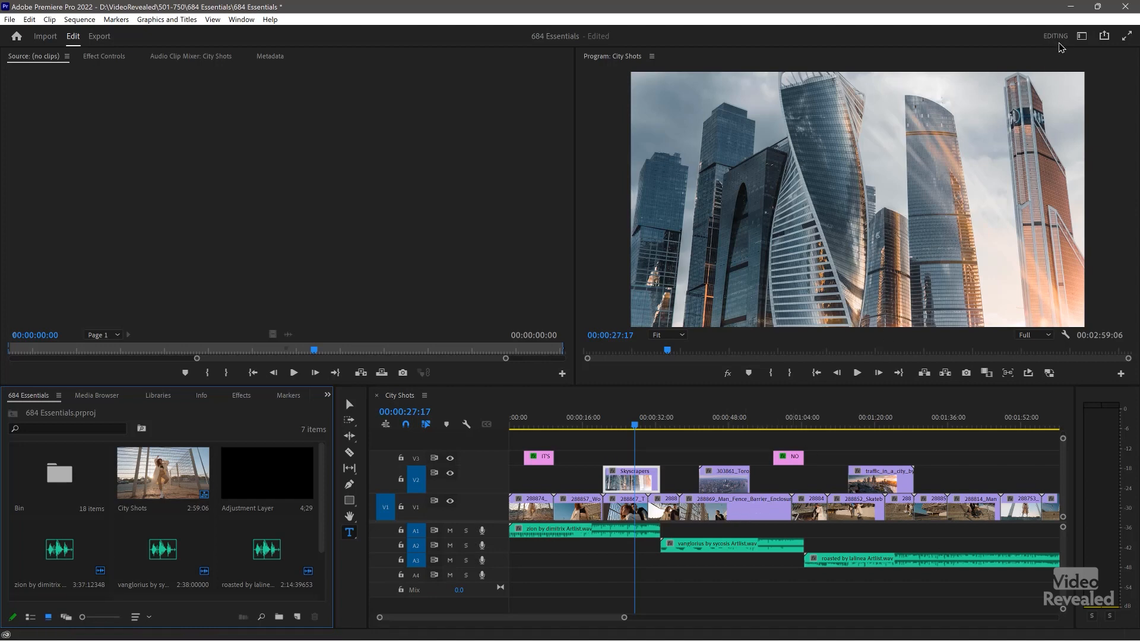
# Return to the Essentials workspace and review the Skyscrapers clip around 1:02 in City Shots
pyautogui.click(1081, 35)
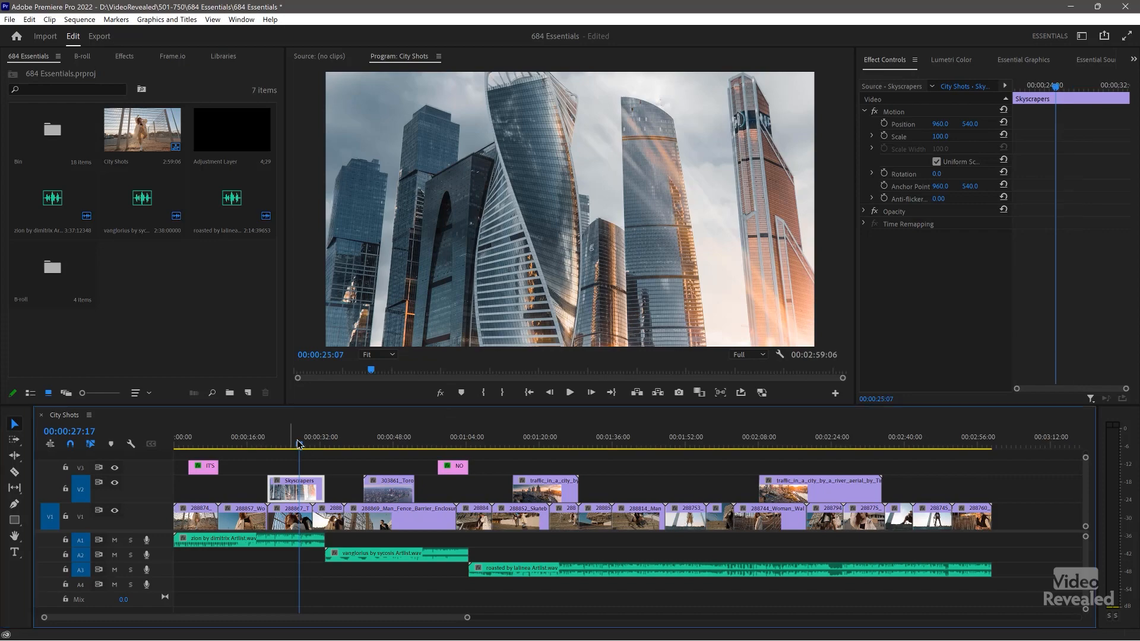
pyautogui.click(455, 437)
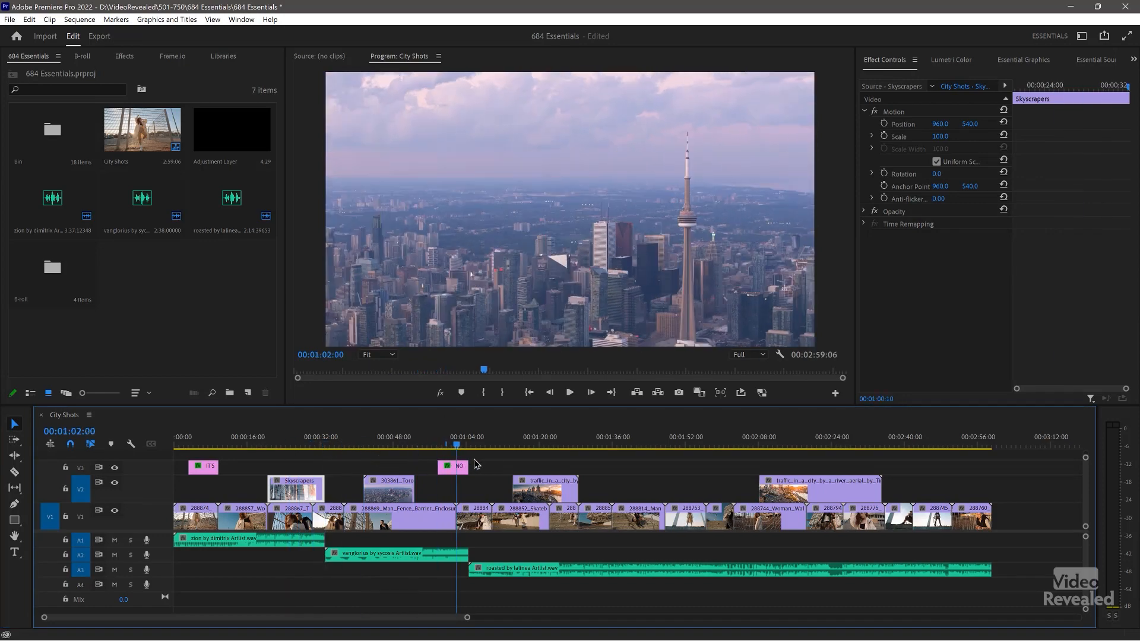
pyautogui.click(500, 437)
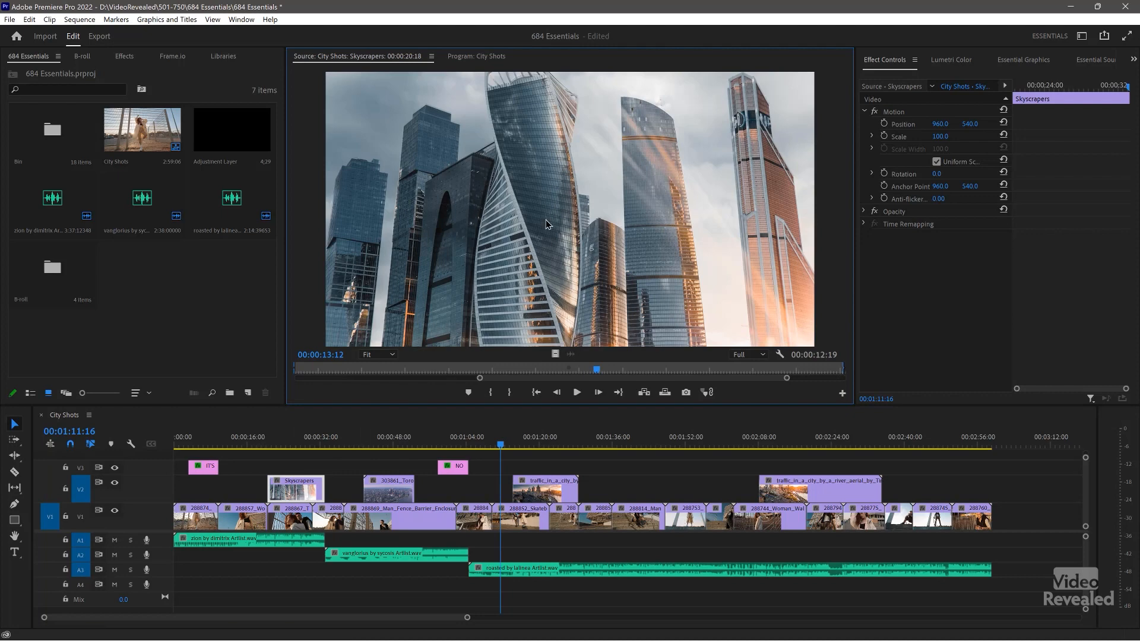
pyautogui.click(492, 445)
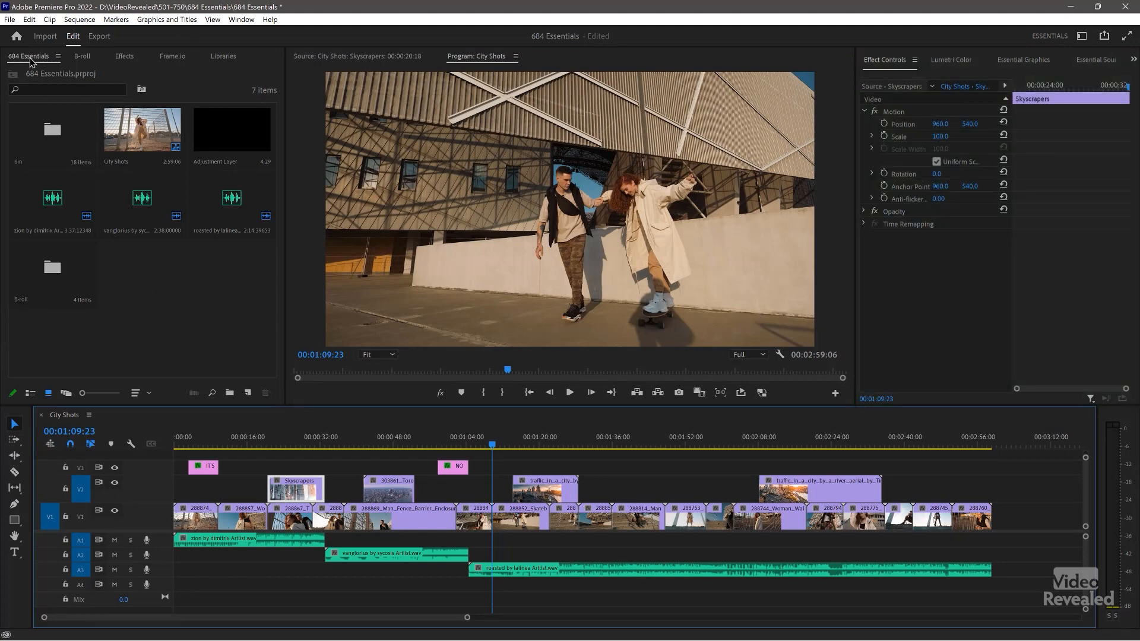
# Close the B-roll bin tab and cycle through Effects and Frame.io back to the project panel
pyautogui.click(171, 55)
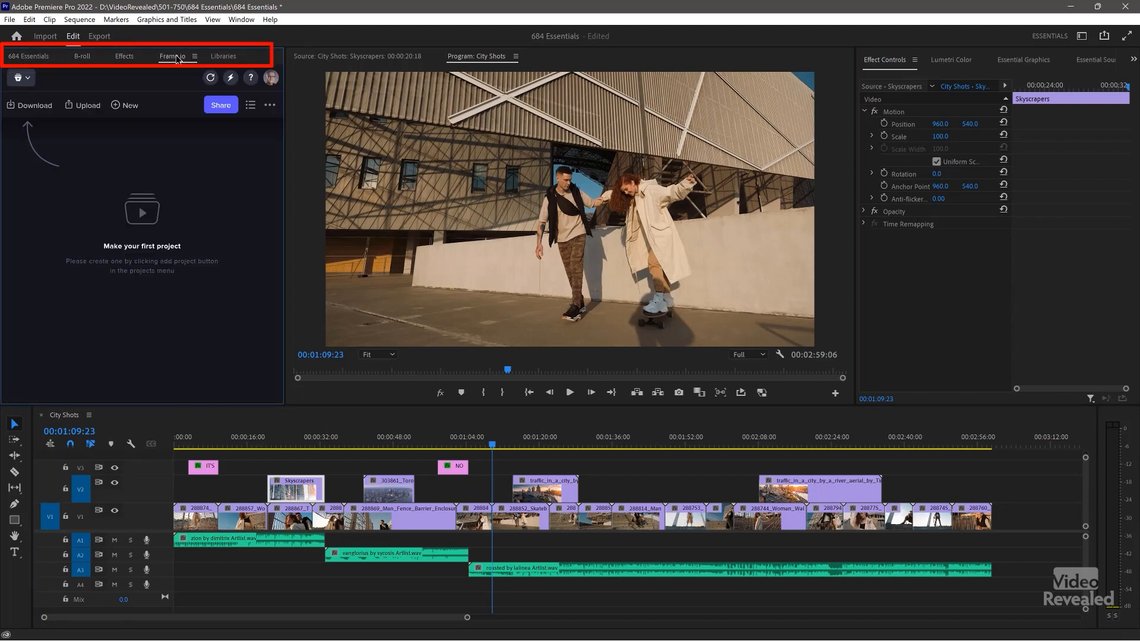
pyautogui.click(28, 56)
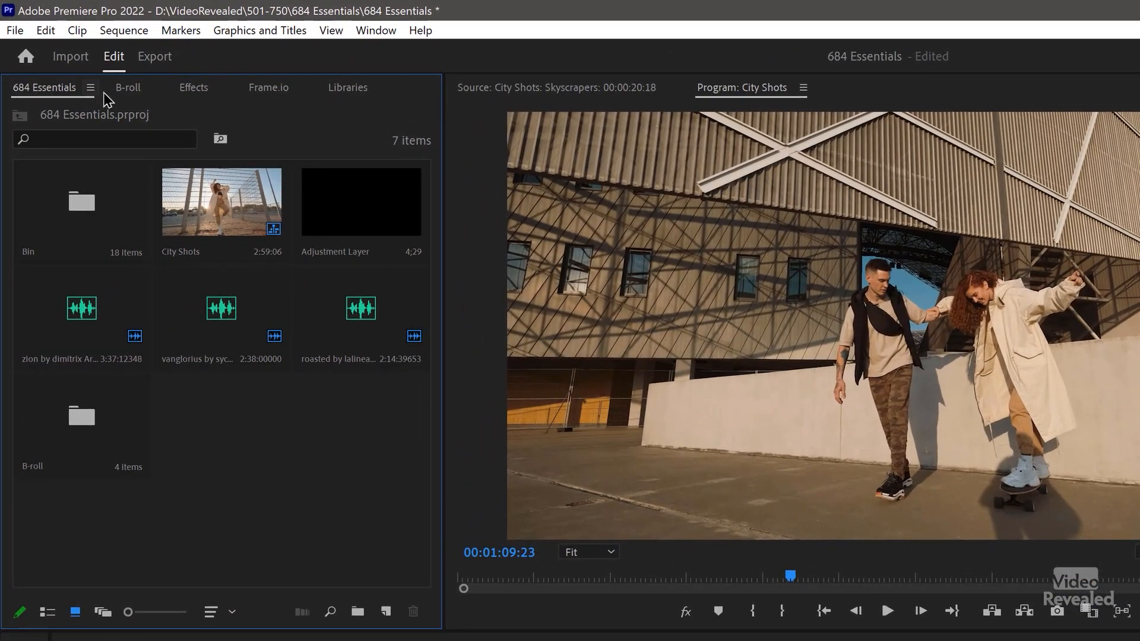
pyautogui.click(153, 87)
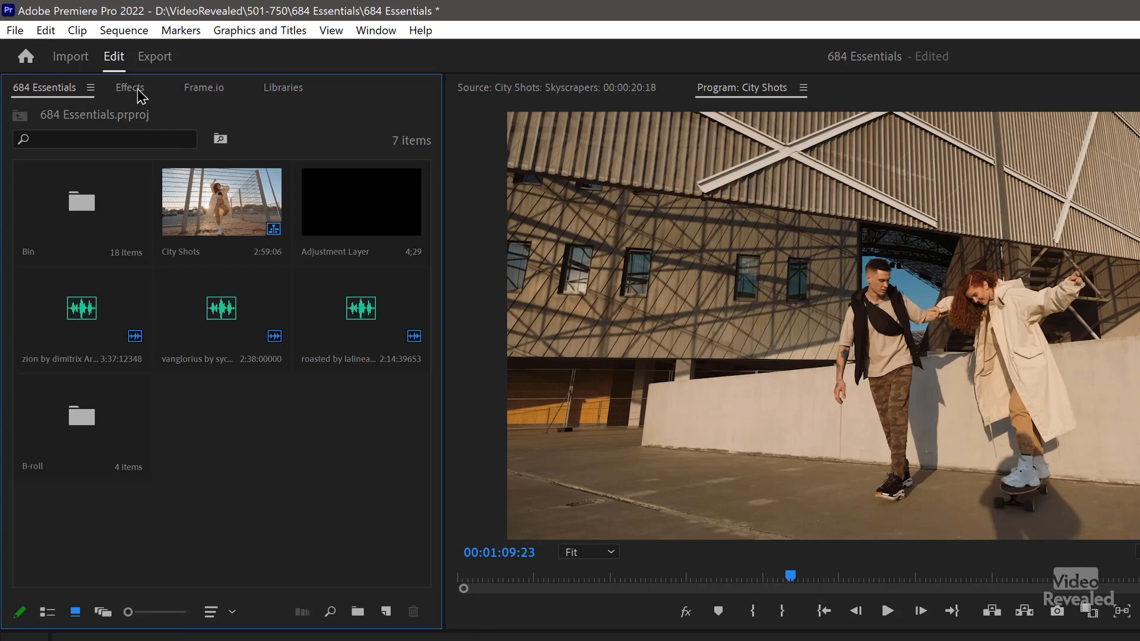
pyautogui.click(129, 87)
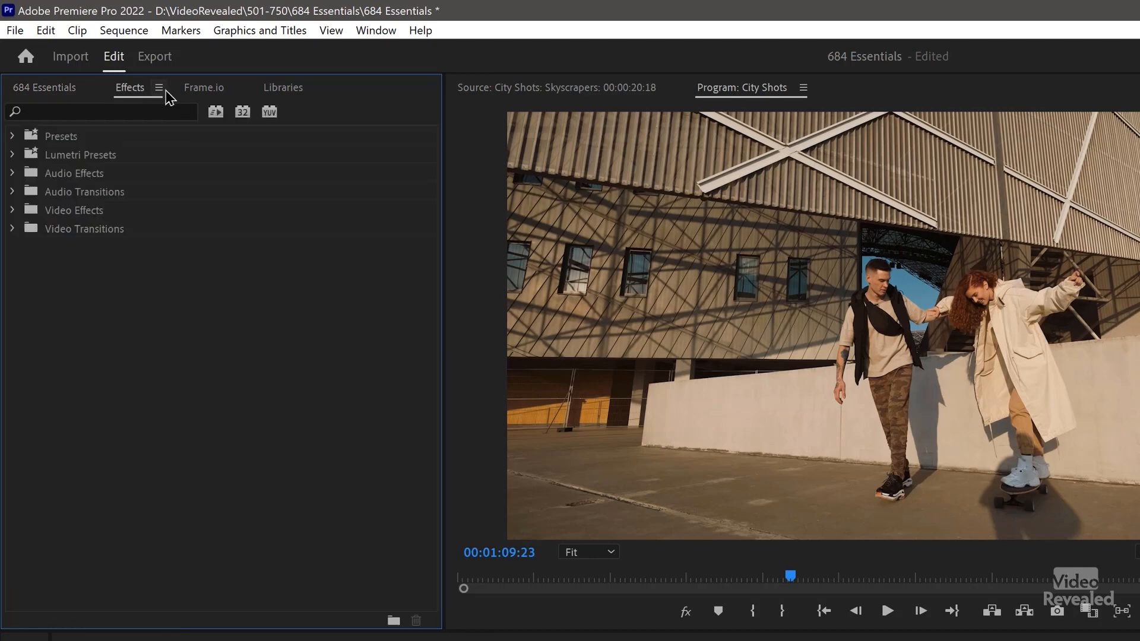
pyautogui.click(203, 87)
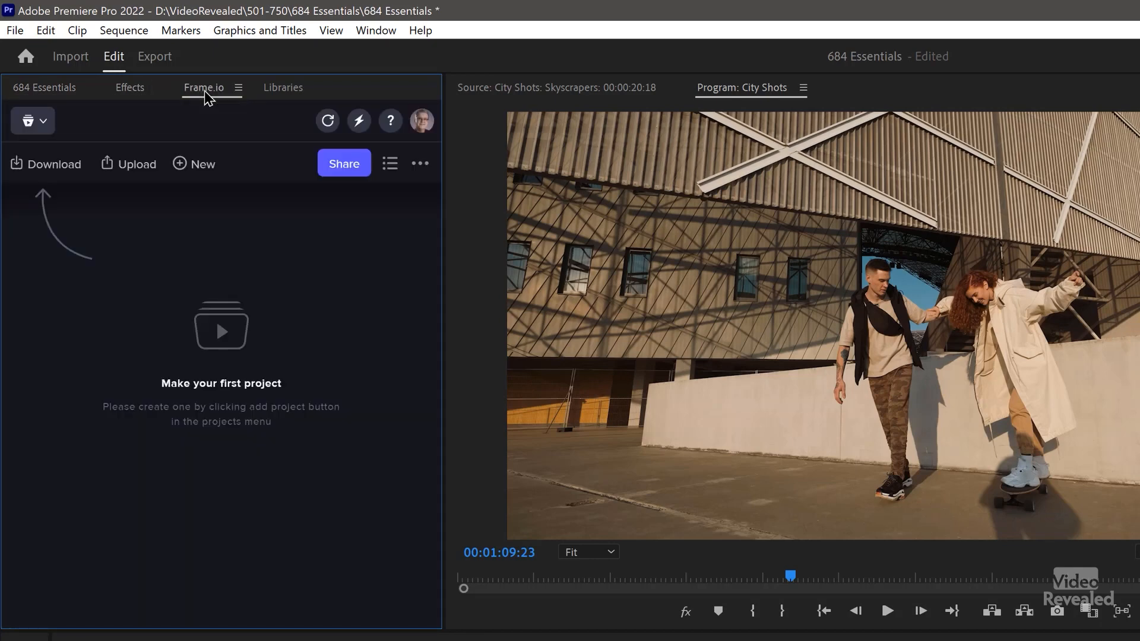
pyautogui.moveTo(274, 97)
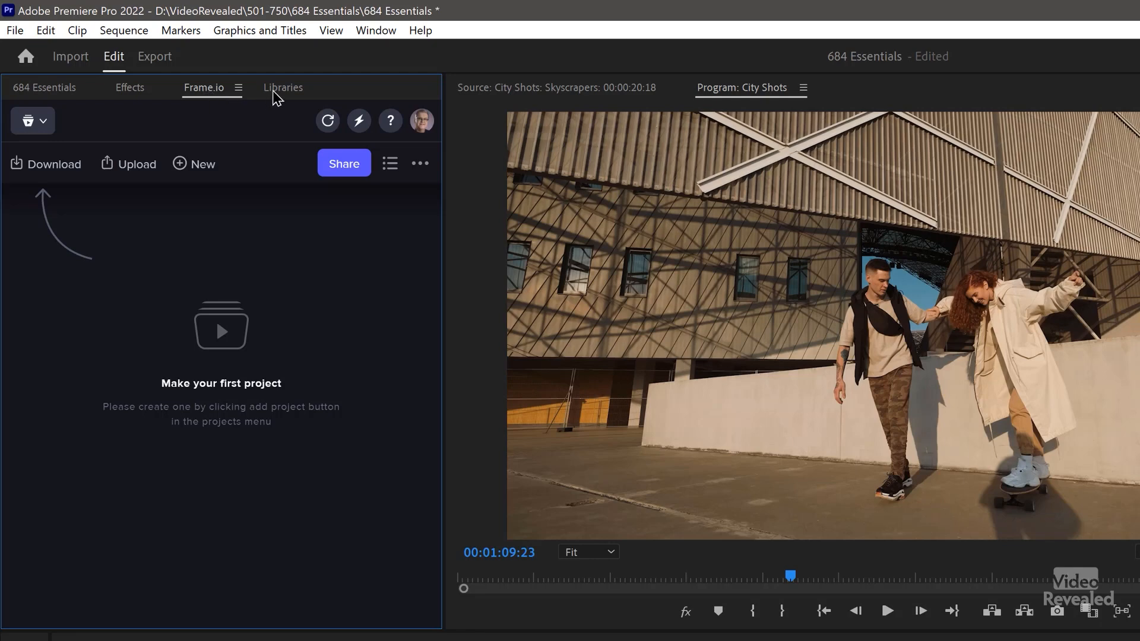
pyautogui.click(44, 87)
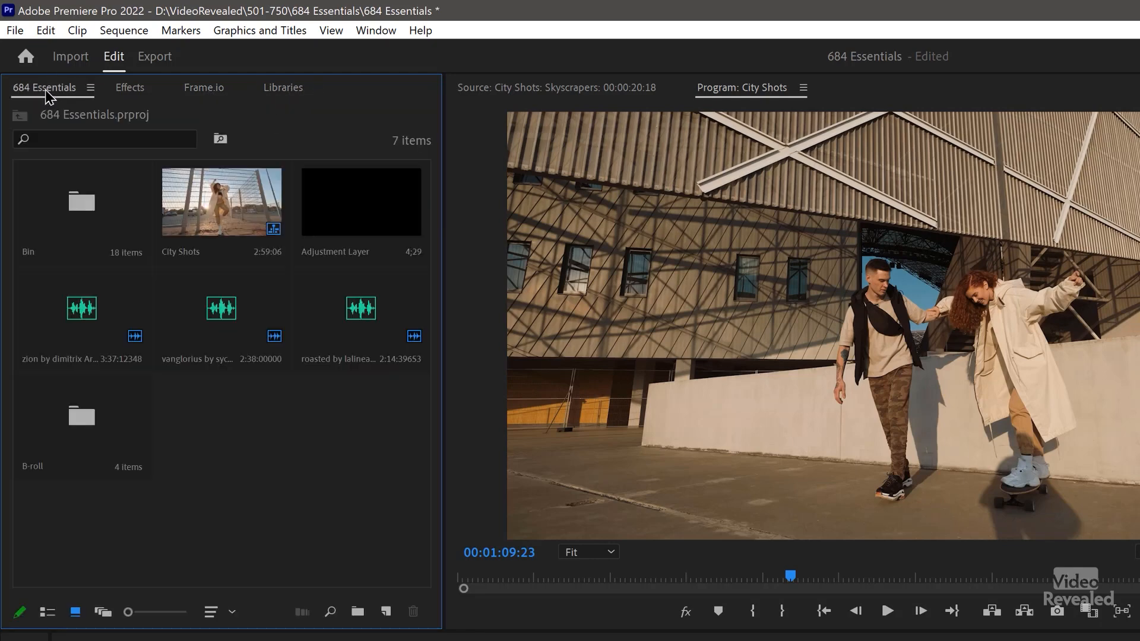
pyautogui.moveTo(127, 533)
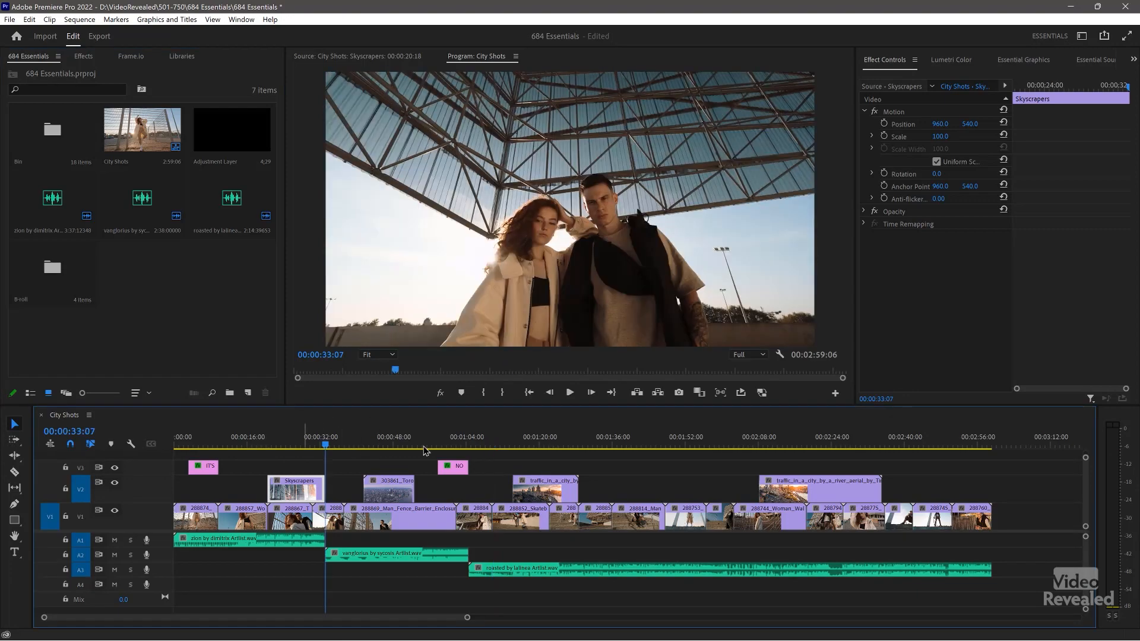
pyautogui.click(759, 438)
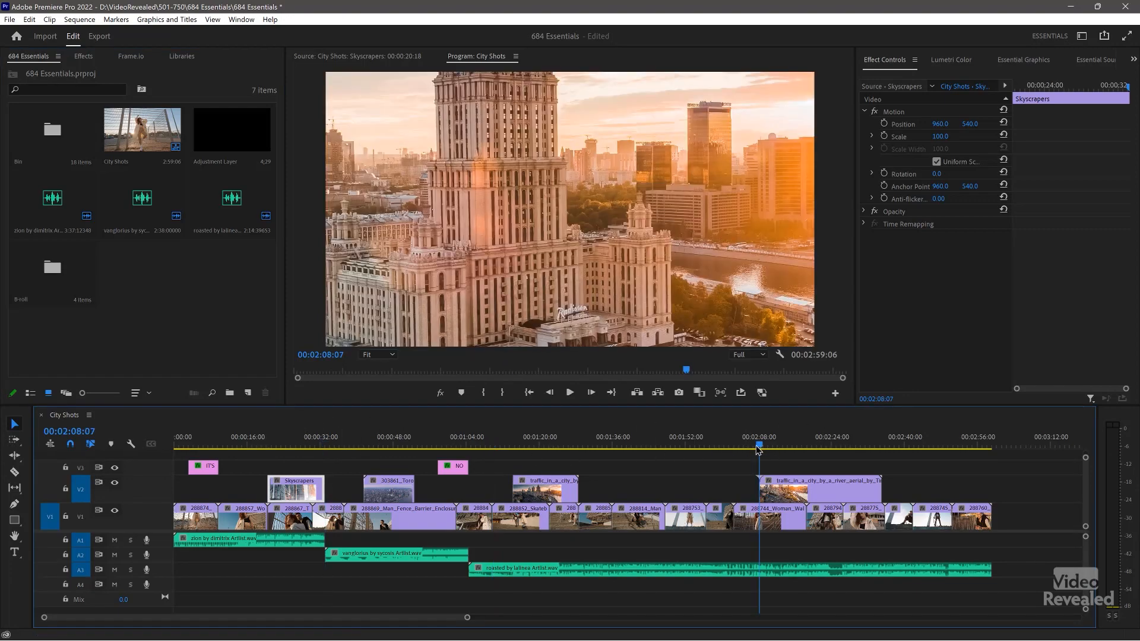
pyautogui.click(689, 443)
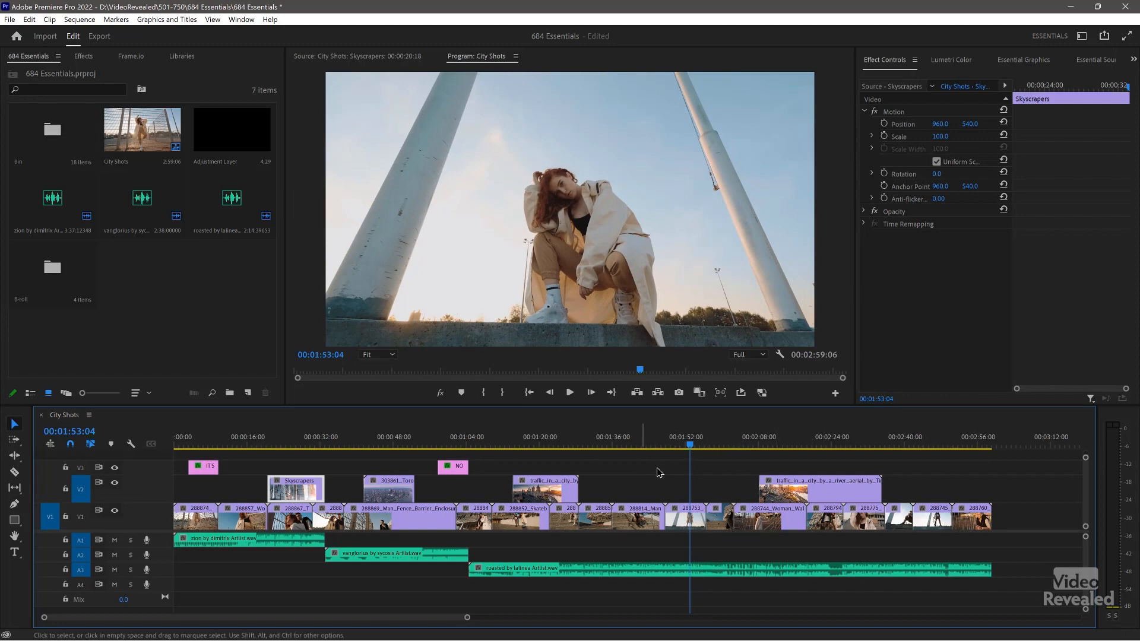
pyautogui.moveTo(1030, 530)
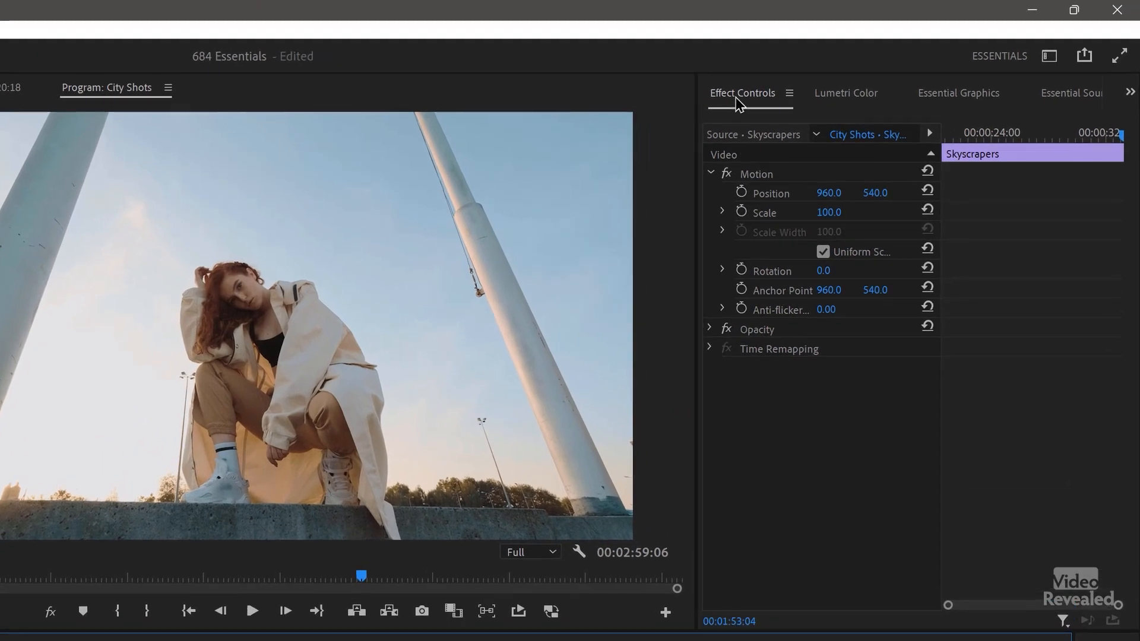
pyautogui.moveTo(749, 102)
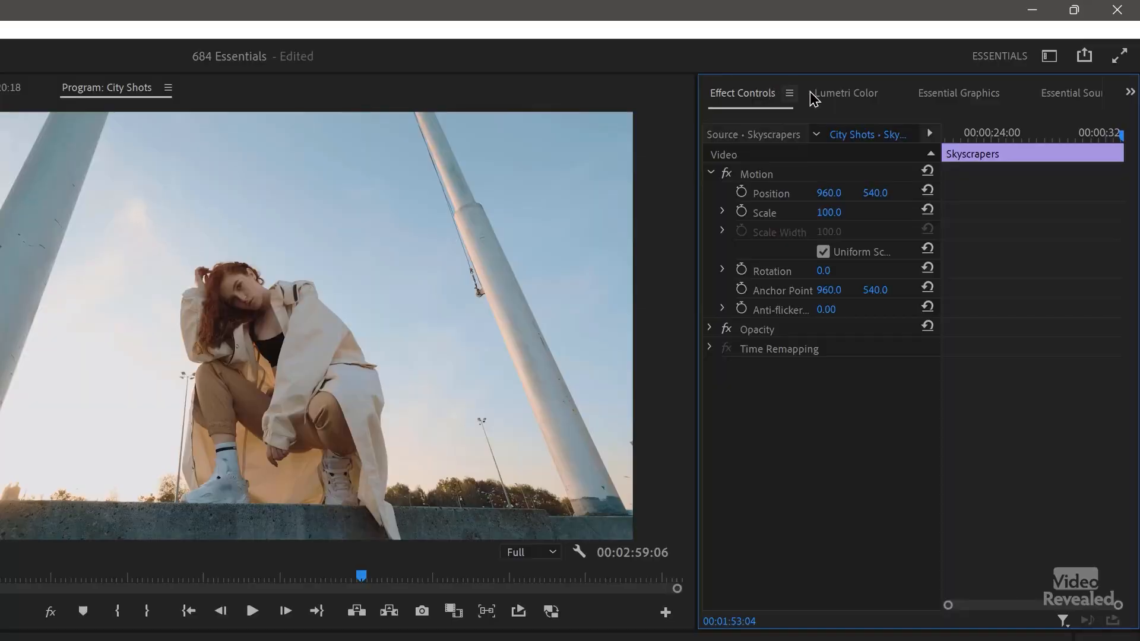
# Cycle through Lumetri Color, Essential Graphics, Text and Essential Sound, ending on Effect Controls
pyautogui.click(843, 93)
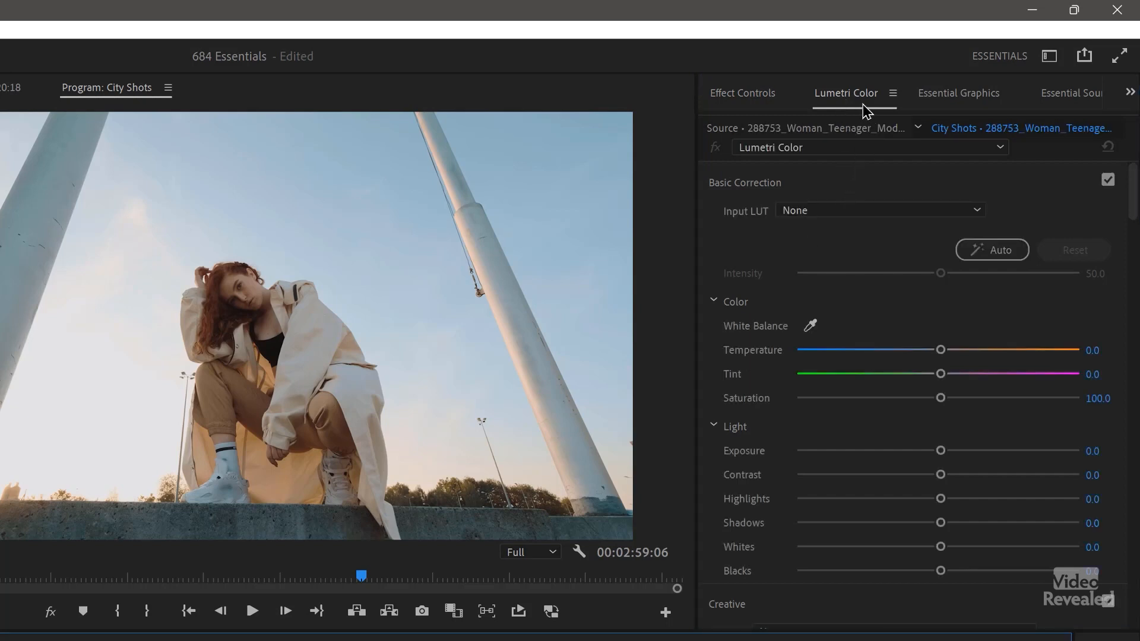
pyautogui.click(959, 93)
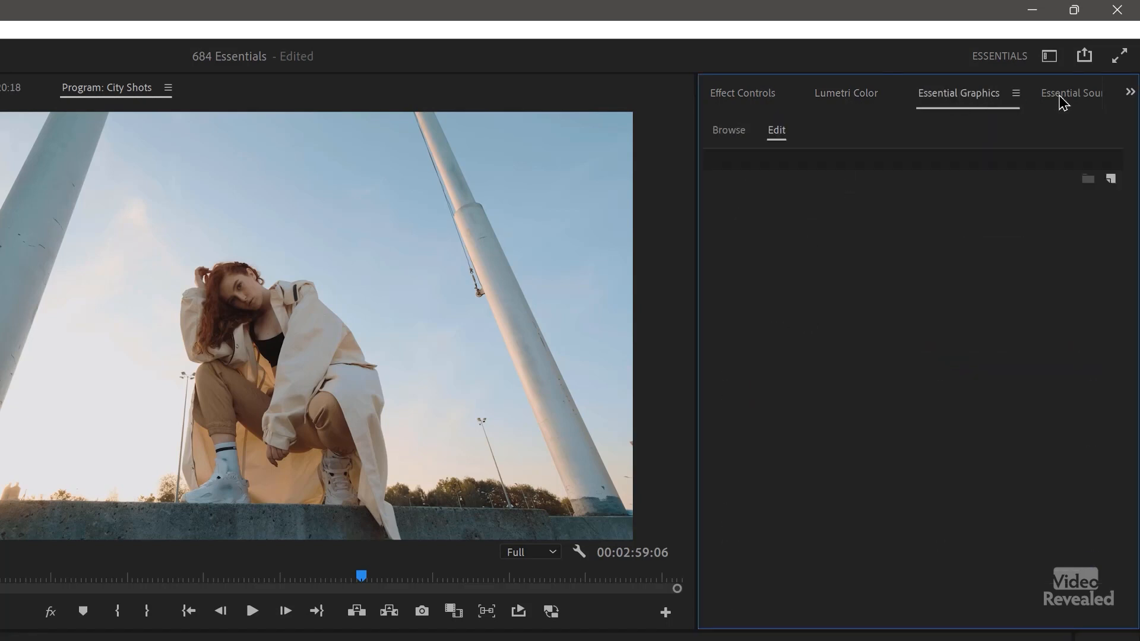
pyautogui.click(1093, 93)
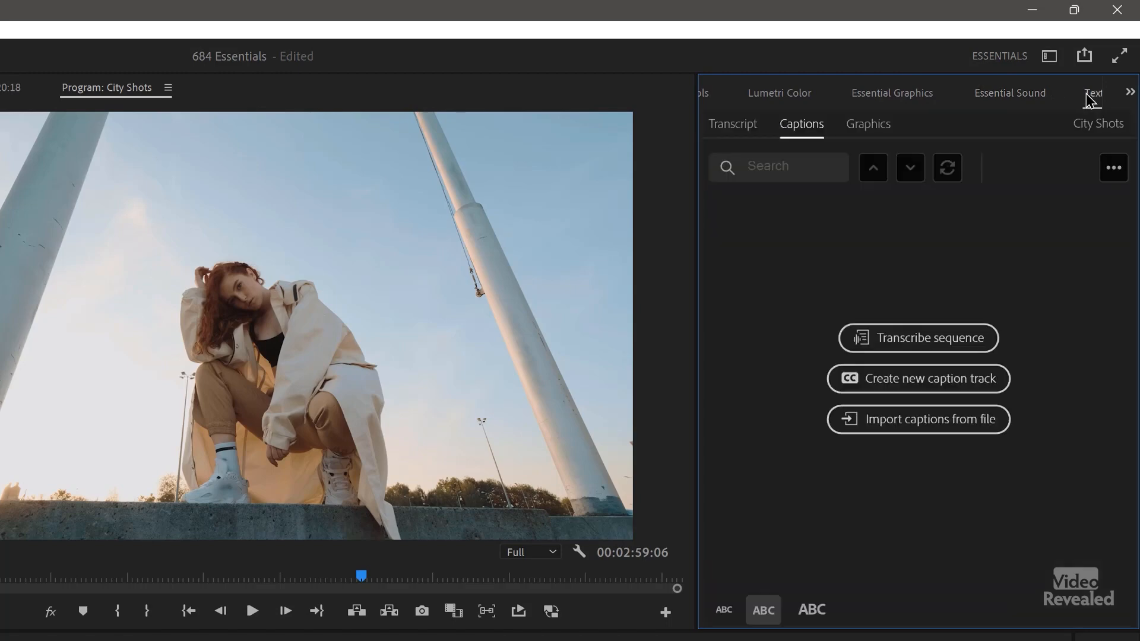
pyautogui.click(1010, 92)
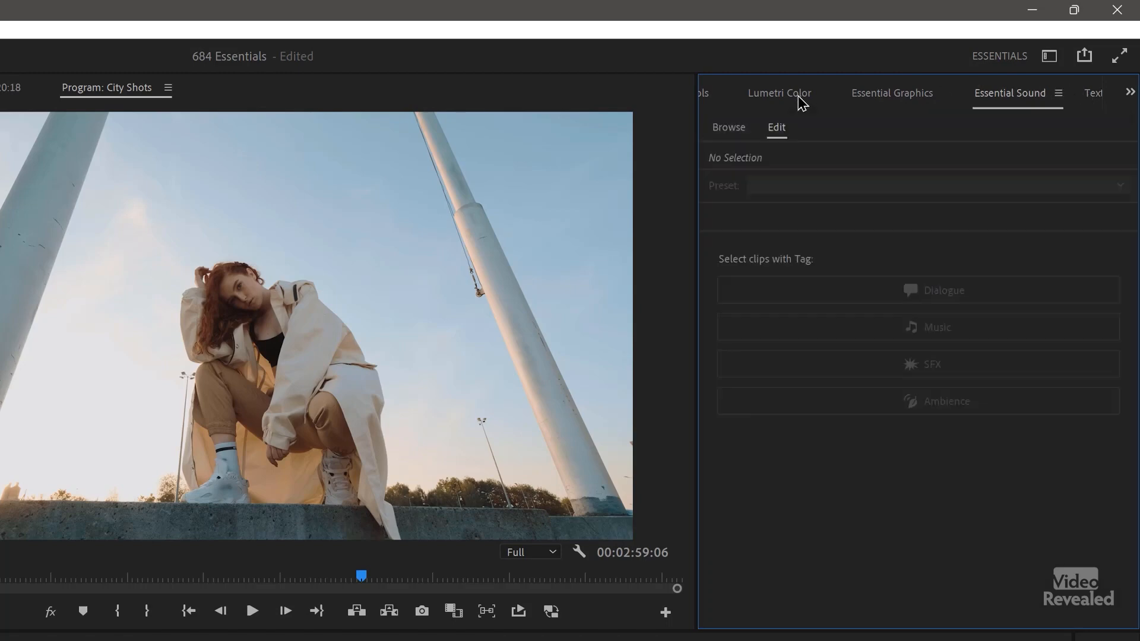
pyautogui.click(1090, 93)
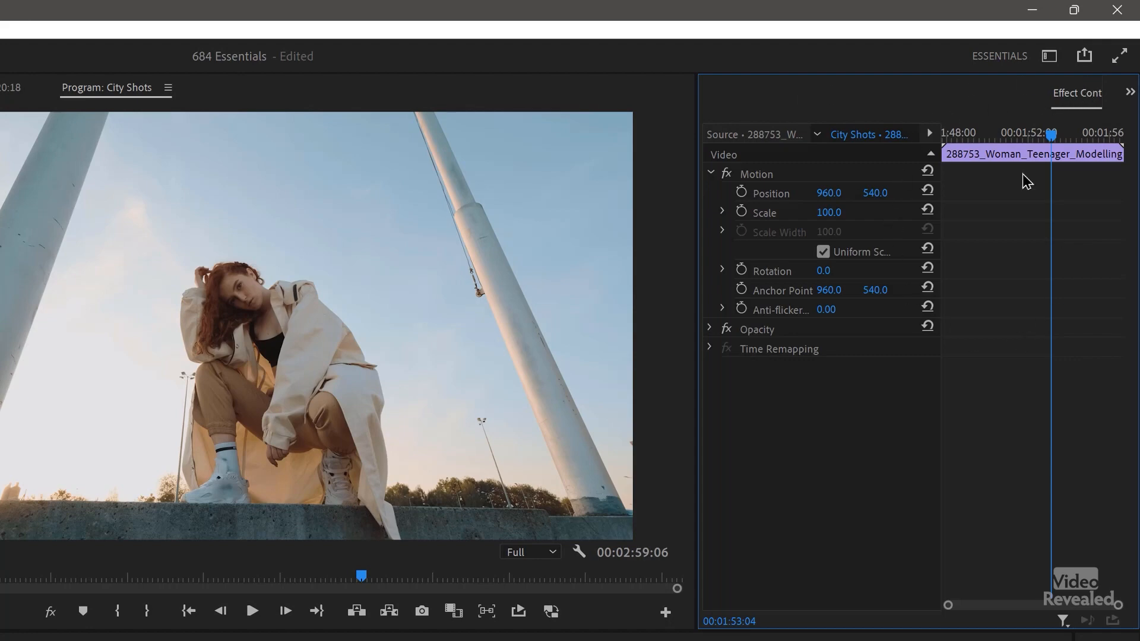
pyautogui.moveTo(842, 392)
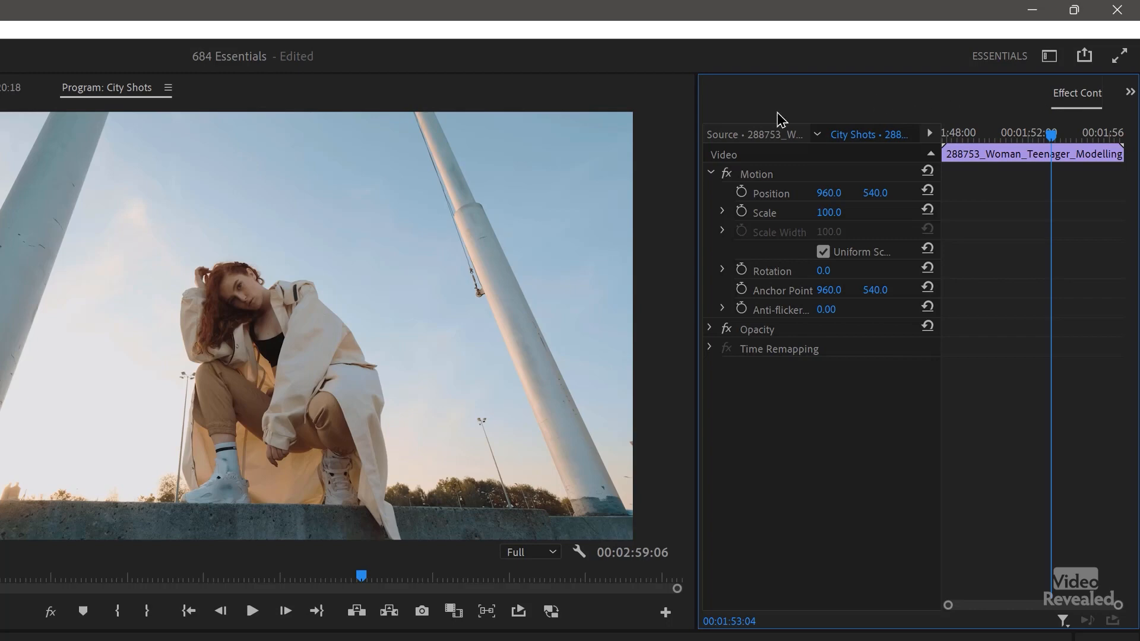
pyautogui.moveTo(1084, 102)
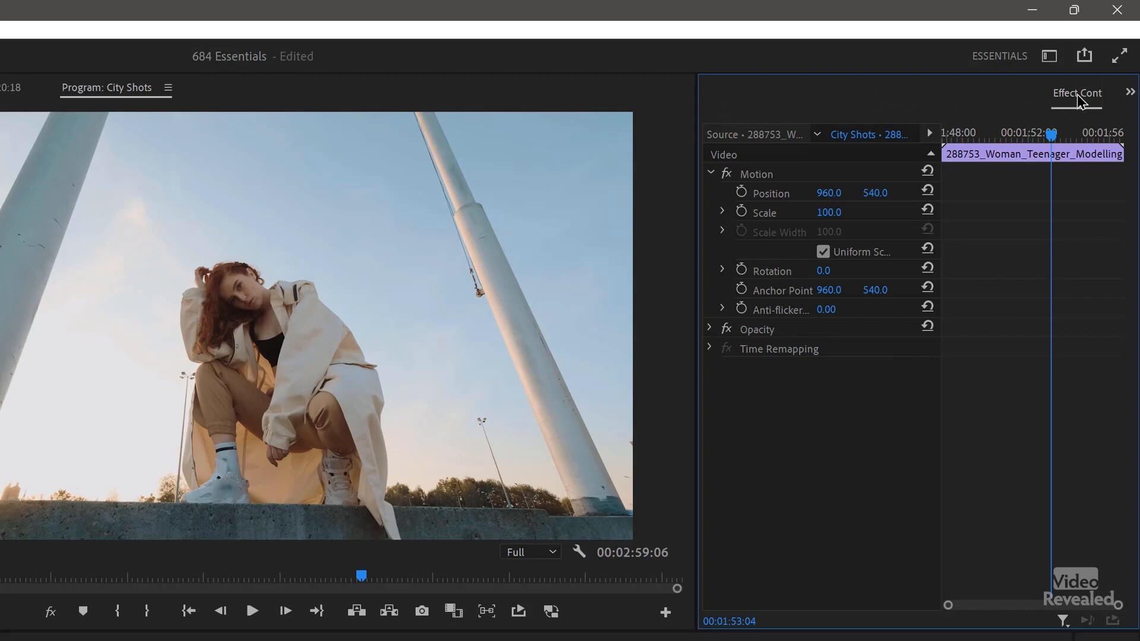
pyautogui.moveTo(1080, 101)
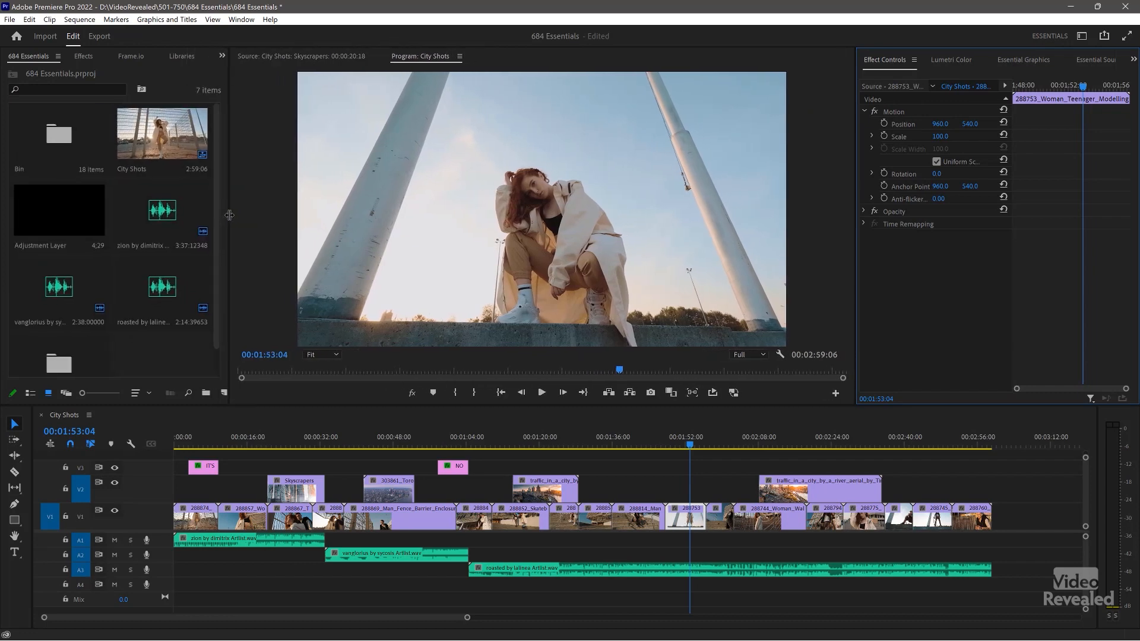
pyautogui.moveTo(828, 241)
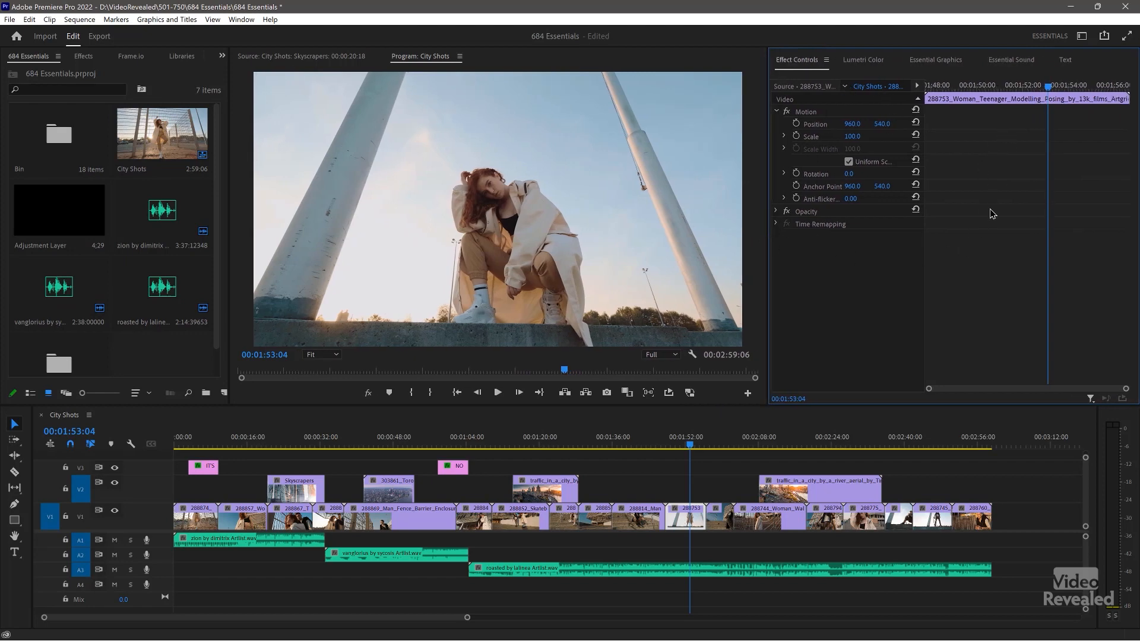
pyautogui.moveTo(961, 236)
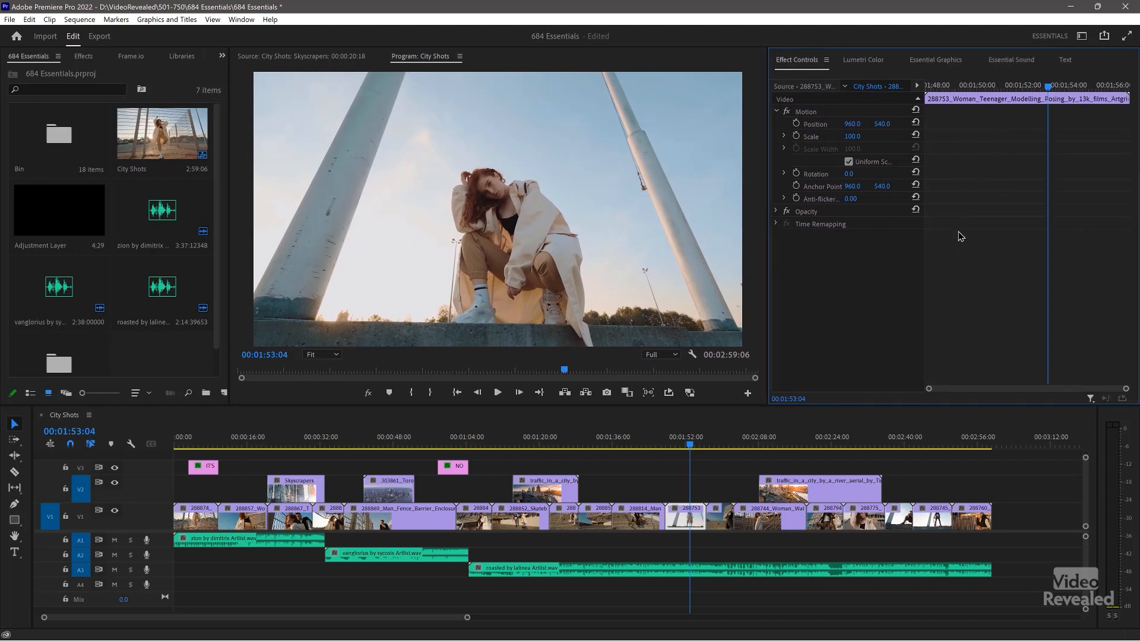
pyautogui.moveTo(950, 284)
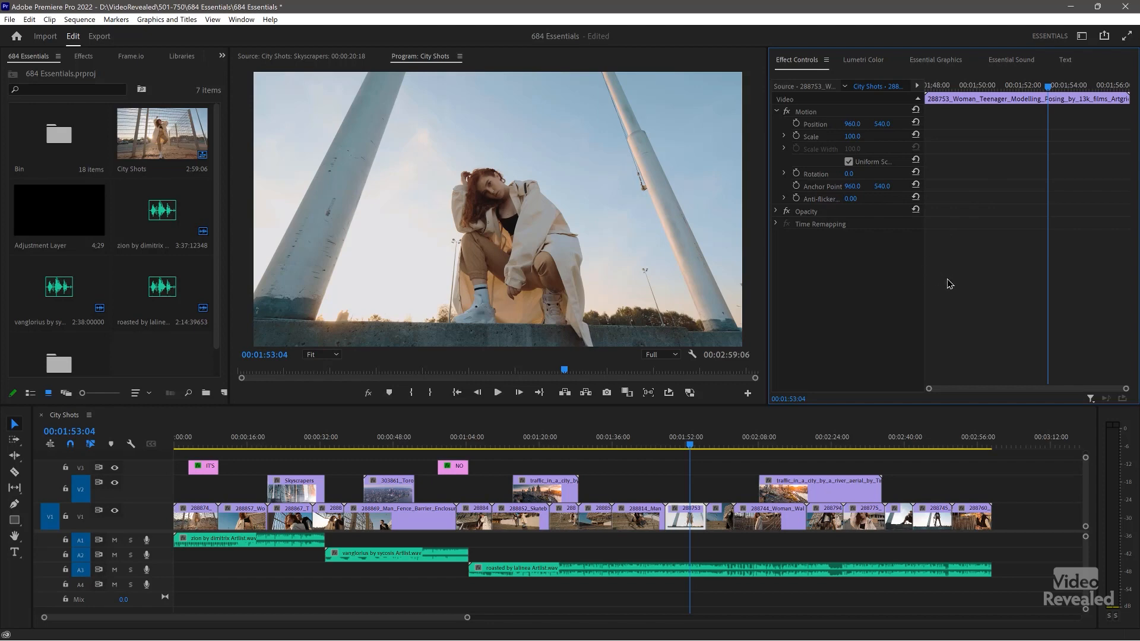
pyautogui.moveTo(852, 295)
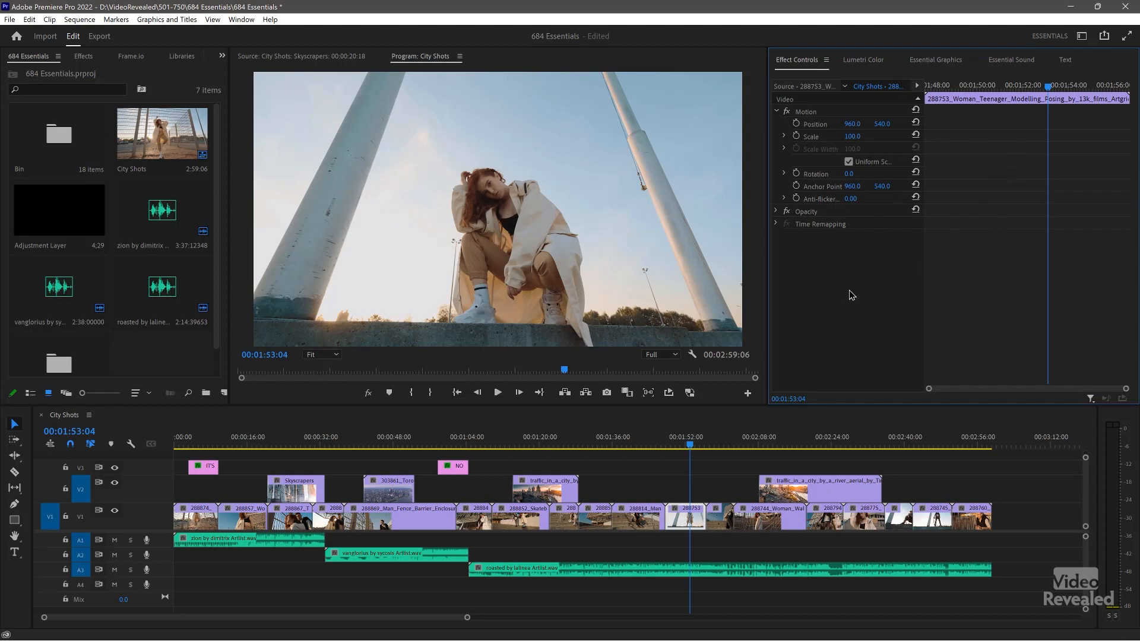
pyautogui.moveTo(310, 39)
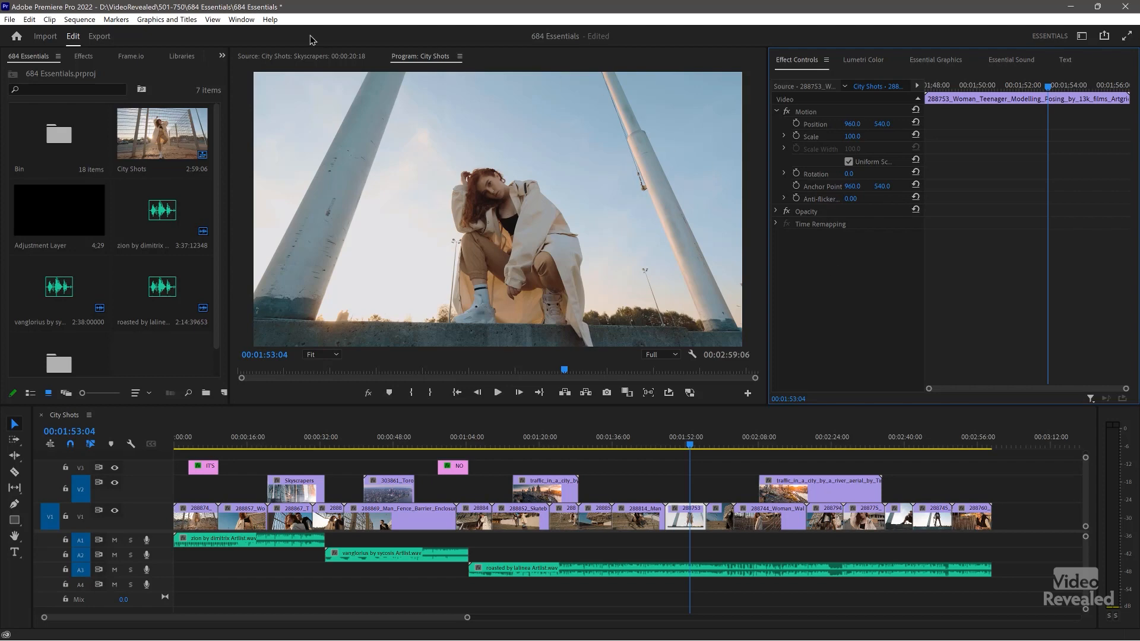
# Add the Audio Track Mixer from the Window menu and dock it beside Effect Controls
pyautogui.click(241, 20)
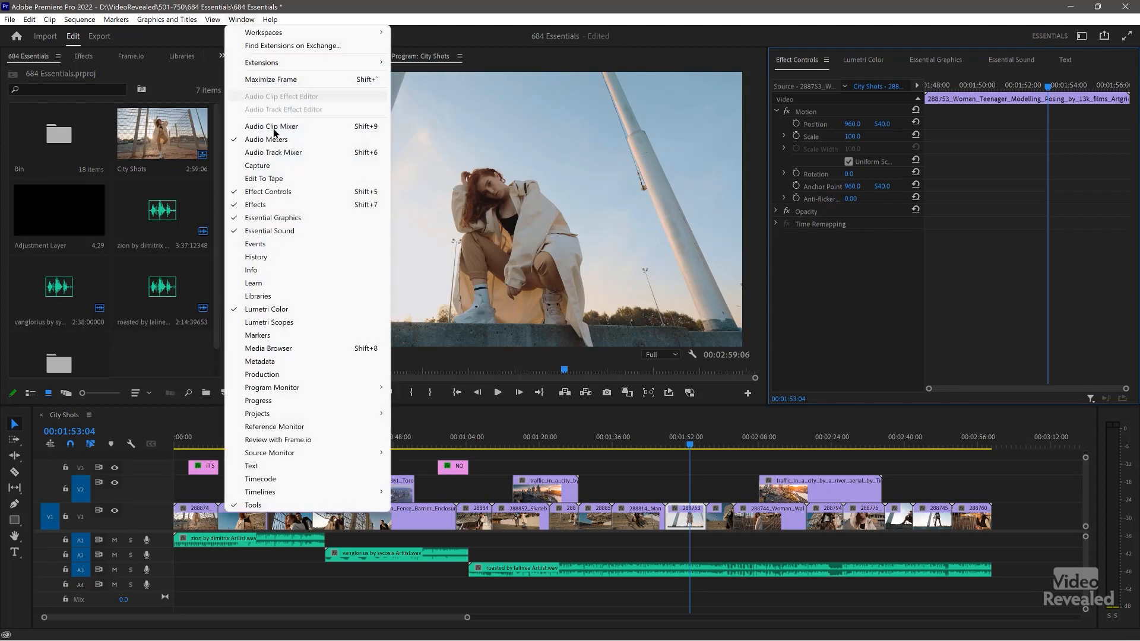
pyautogui.click(274, 152)
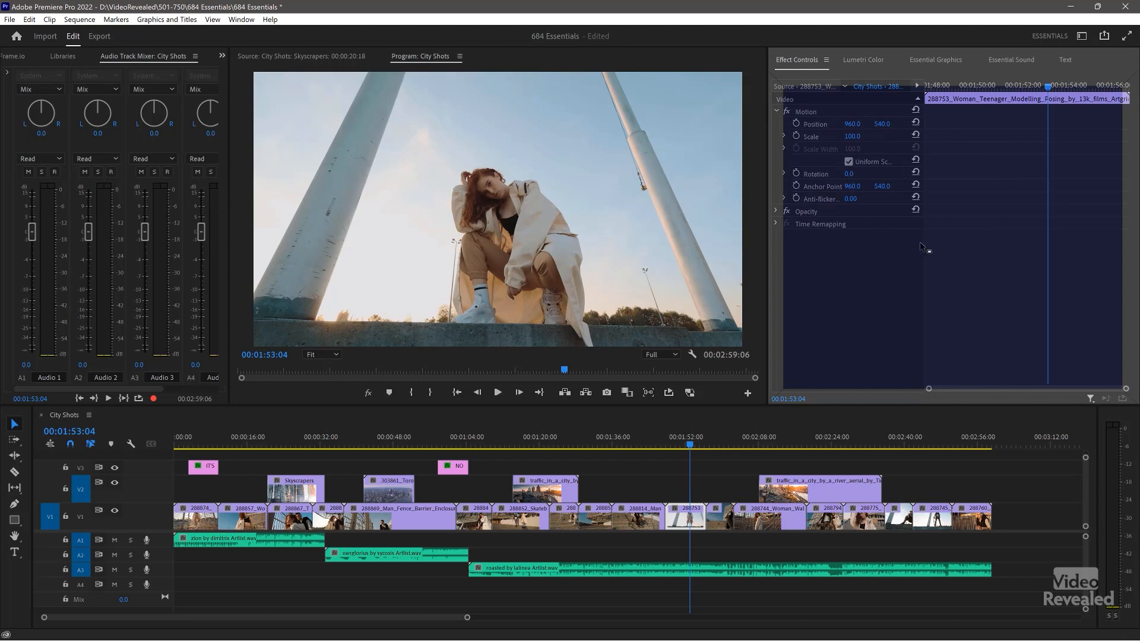
pyautogui.click(1035, 59)
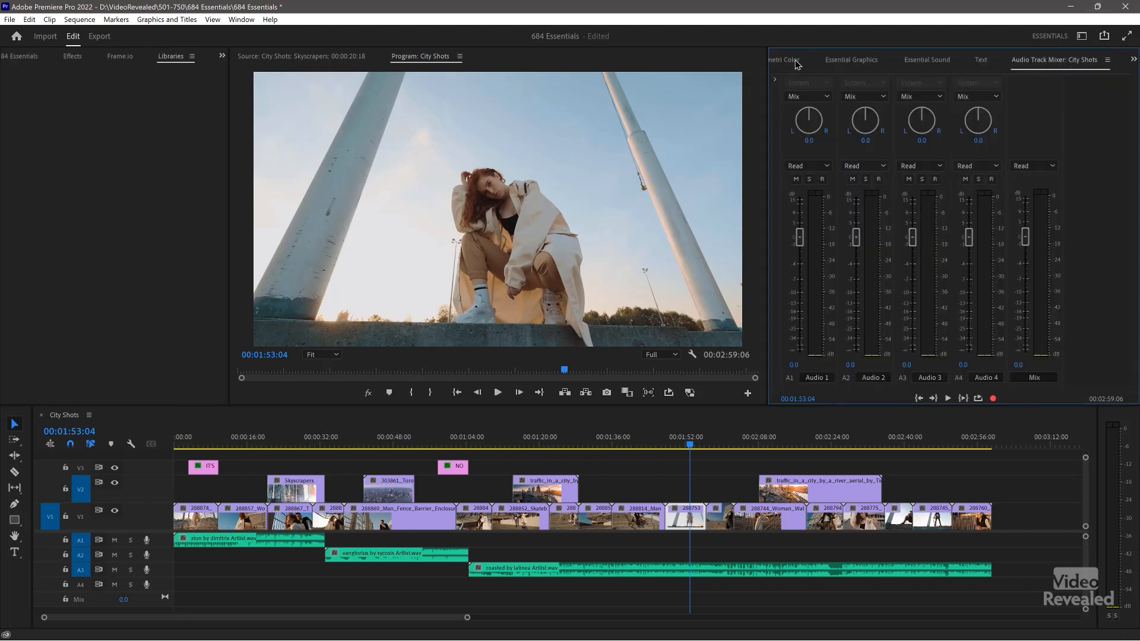
pyautogui.click(862, 59)
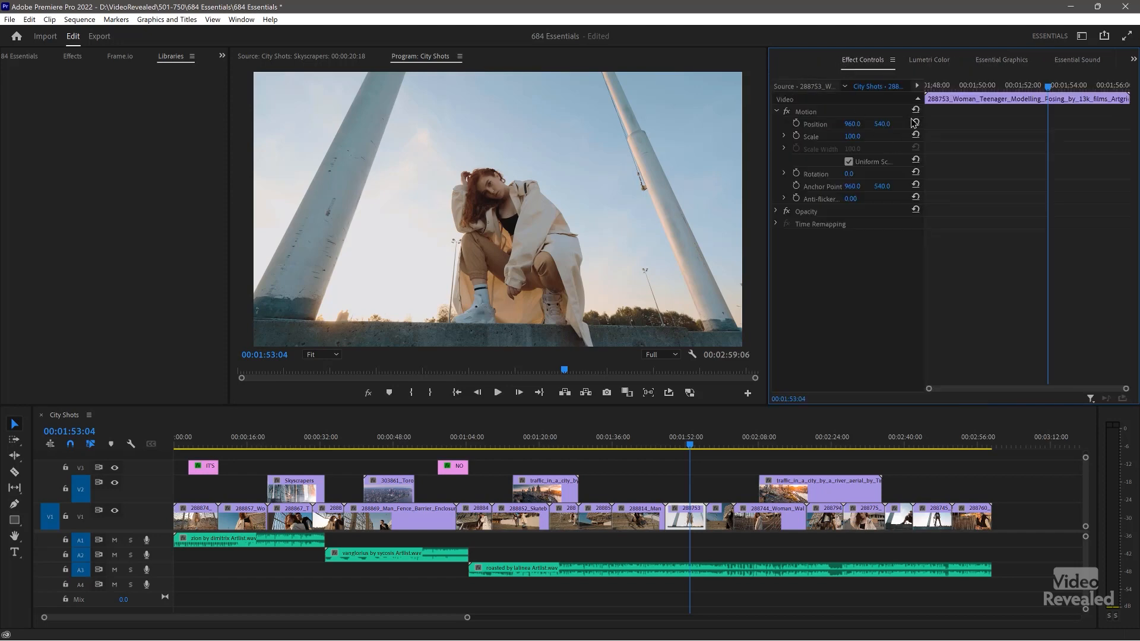
pyautogui.moveTo(967, 102)
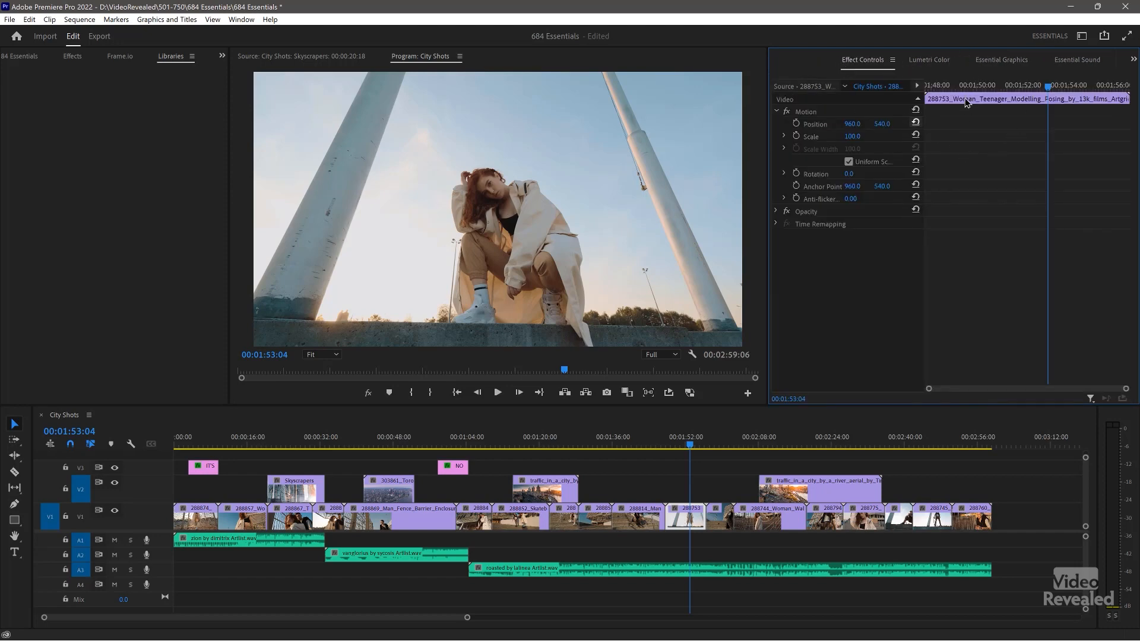
pyautogui.moveTo(881, 225)
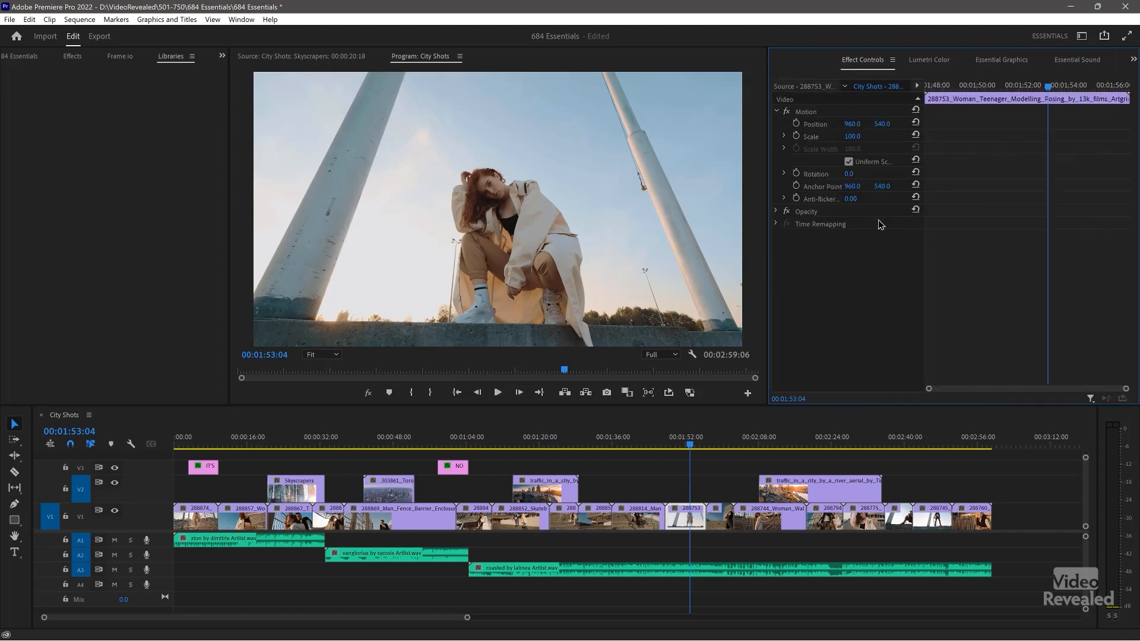
# Close the Frame.io panel and add the Lumetri Scopes panel to the left group
pyautogui.click(929, 60)
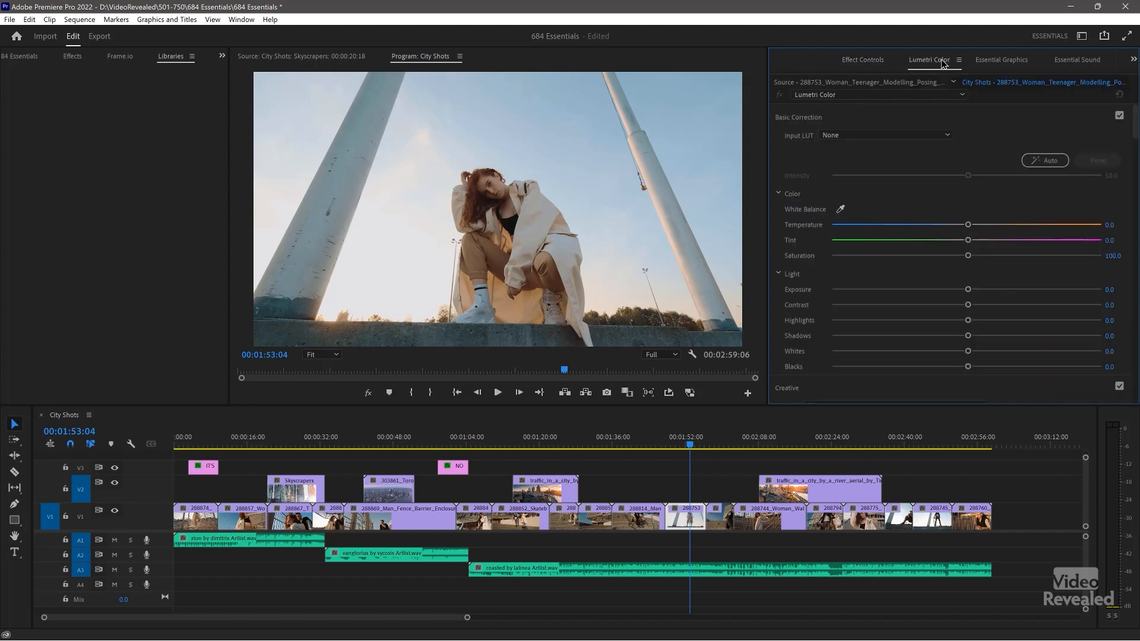
pyautogui.moveTo(308, 147)
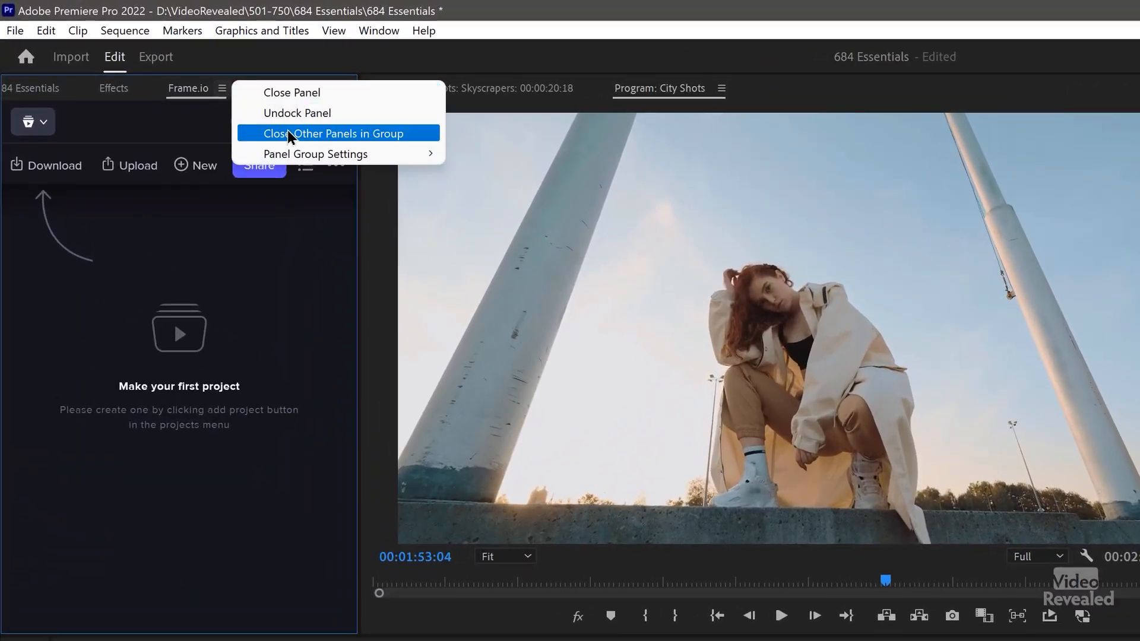
pyautogui.click(332, 133)
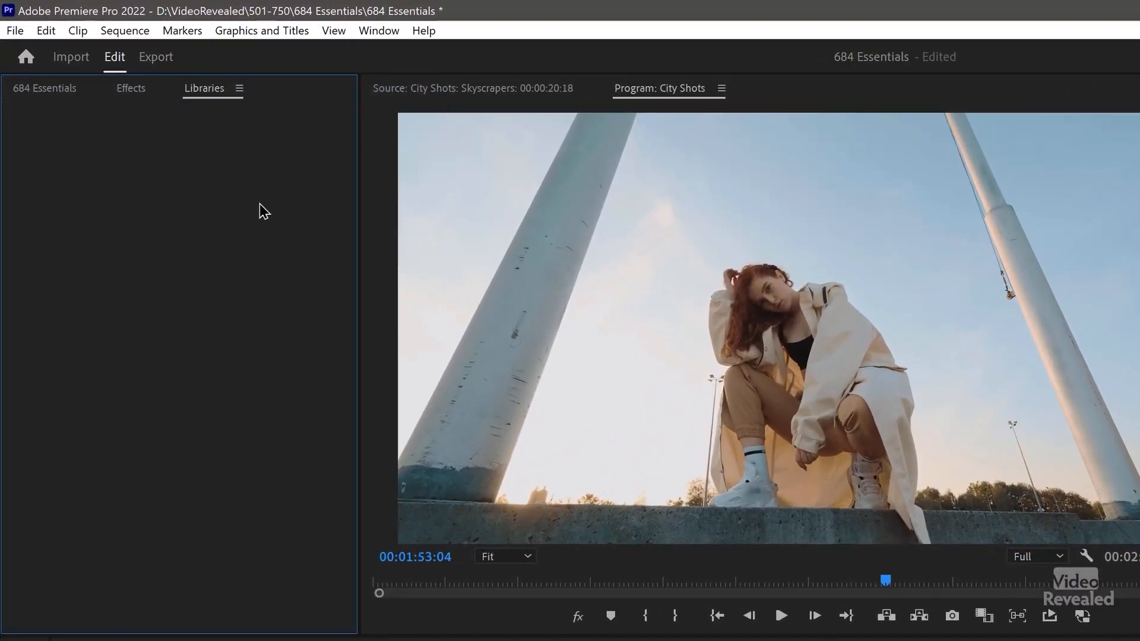
pyautogui.click(378, 31)
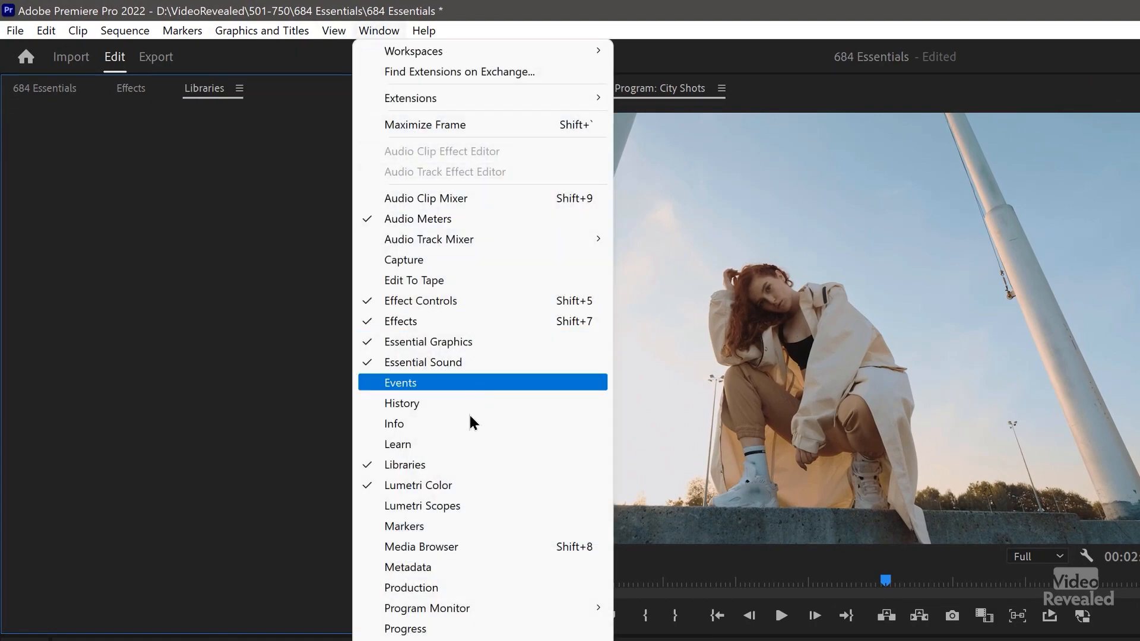
pyautogui.click(400, 382)
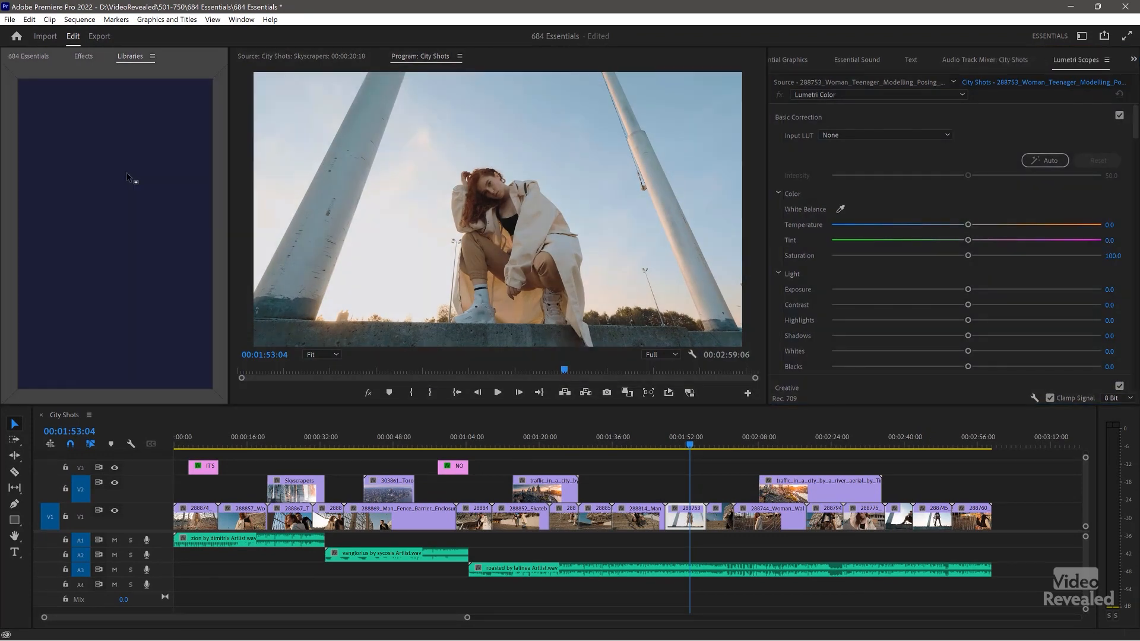
# Show Lumetri Color with Basic Correction collapsed so Color Wheels & Match is visible
pyautogui.click(1038, 60)
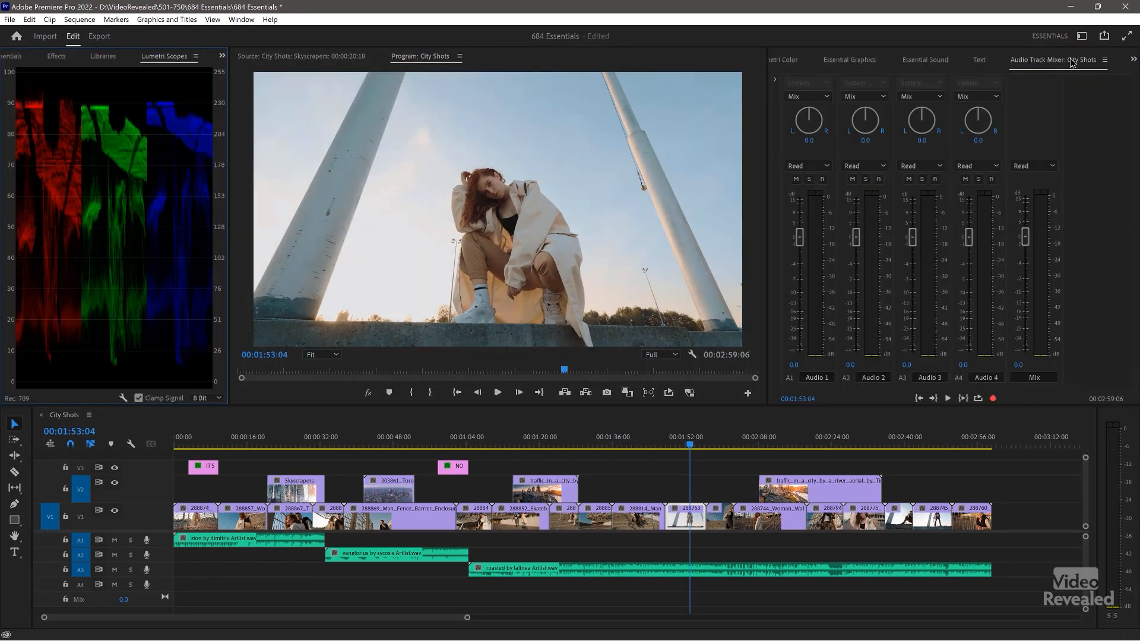
pyautogui.click(785, 59)
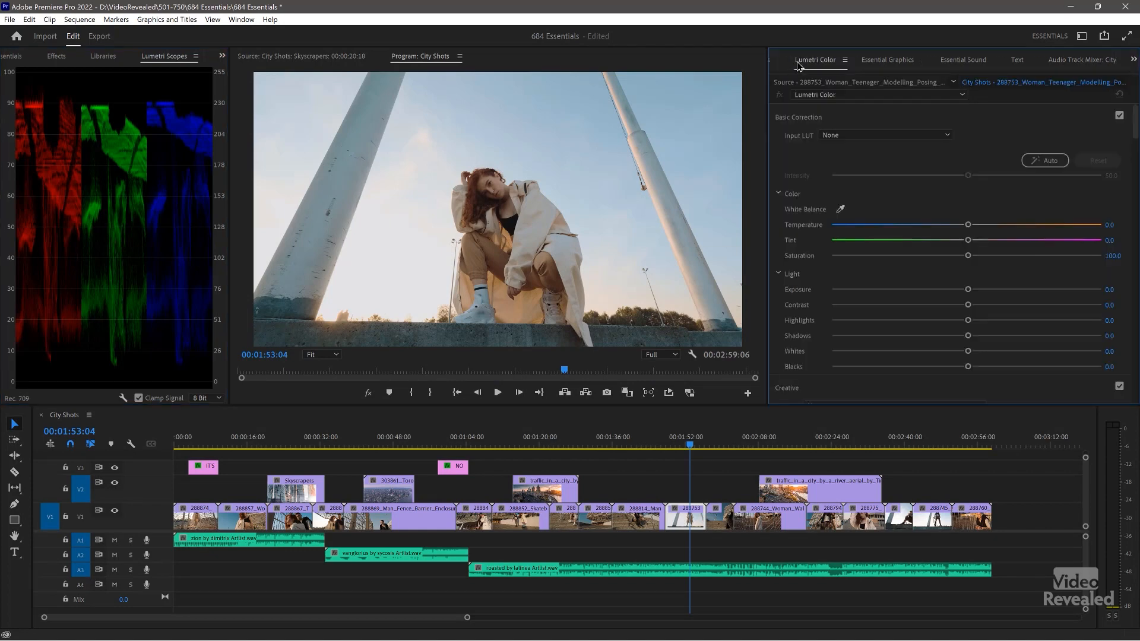
pyautogui.moveTo(879, 119)
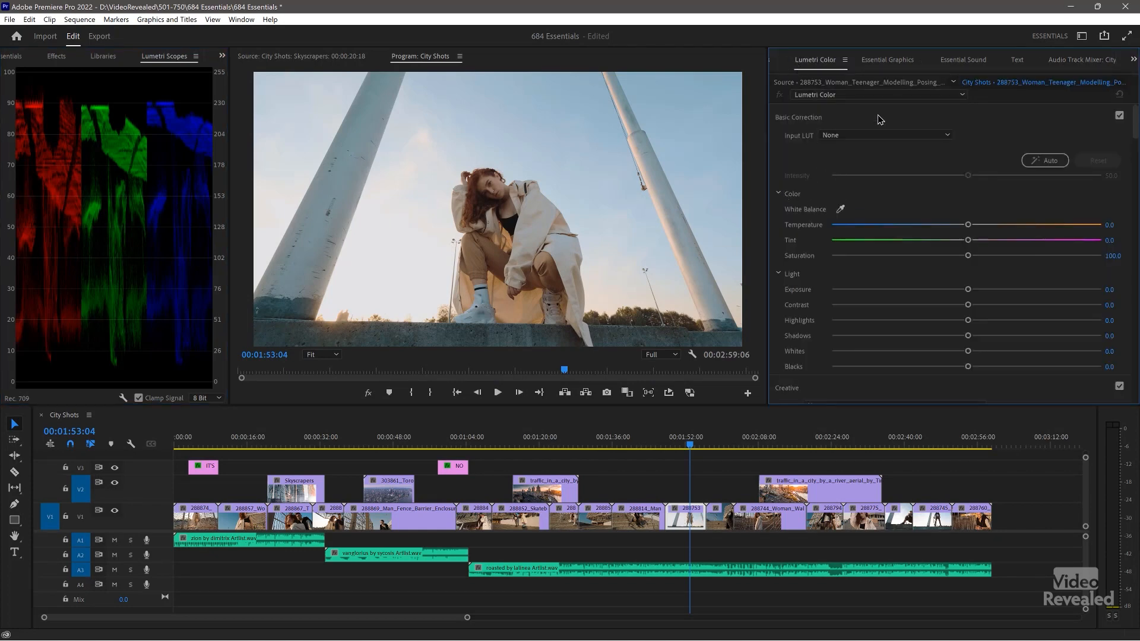
pyautogui.click(798, 118)
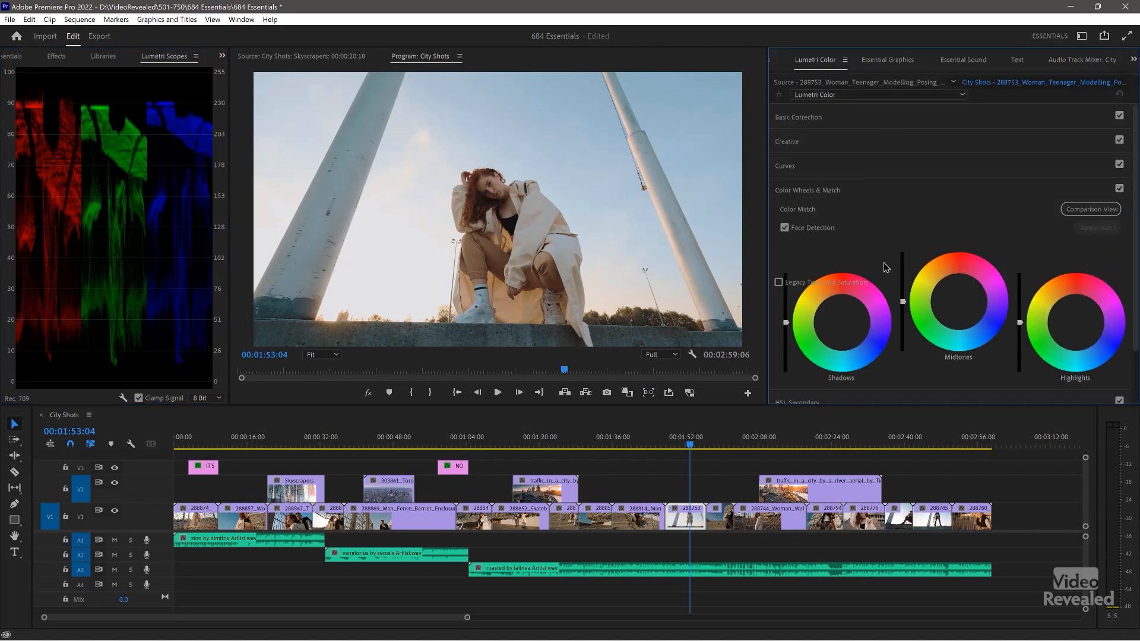
pyautogui.moveTo(560, 273)
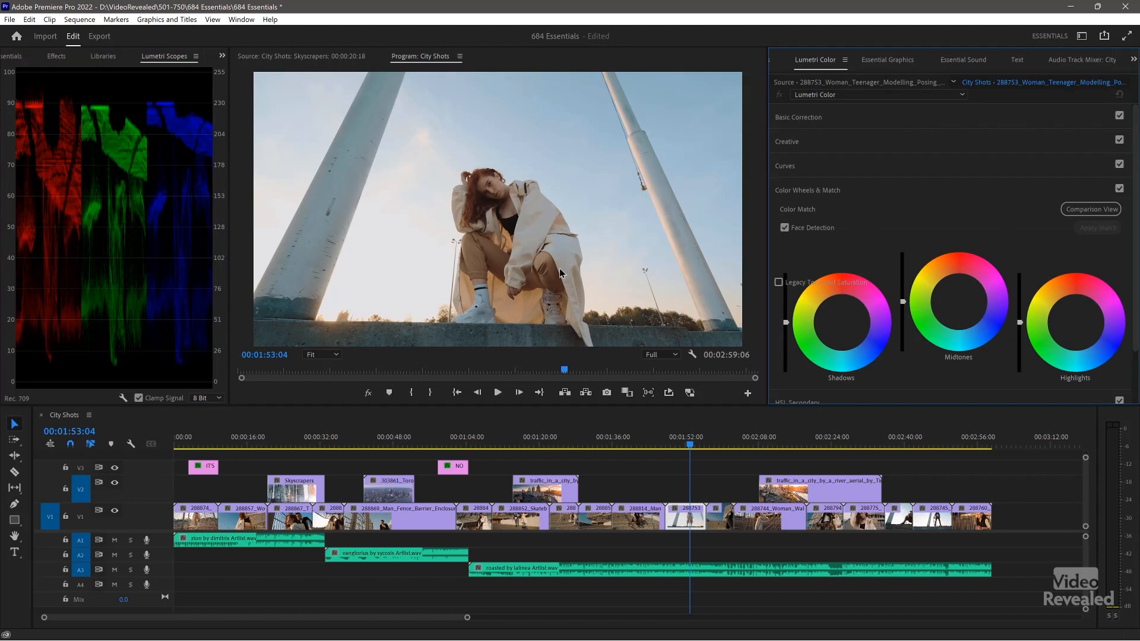
pyautogui.moveTo(456, 56)
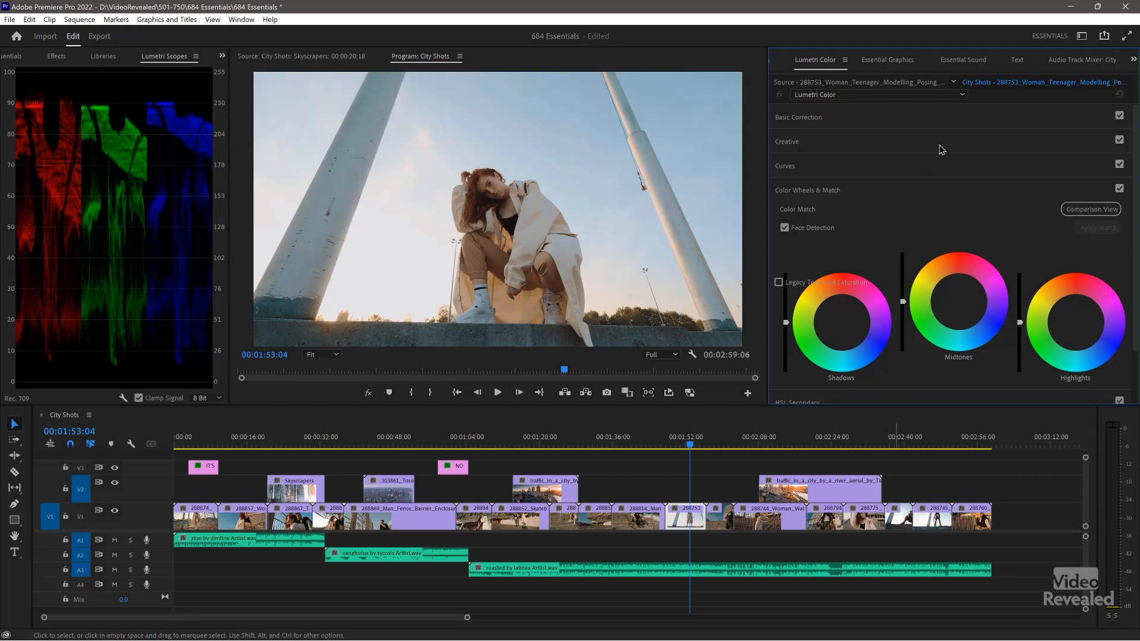
pyautogui.moveTo(1057, 41)
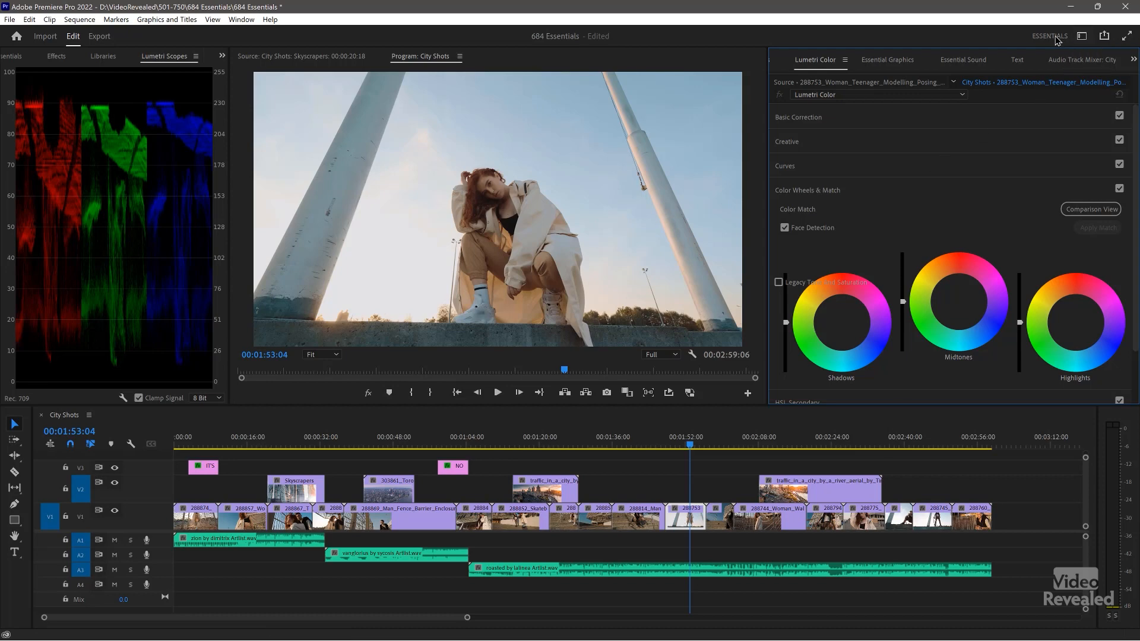
# Save the customised layout as a new workspace named 'Colin'
pyautogui.click(1081, 35)
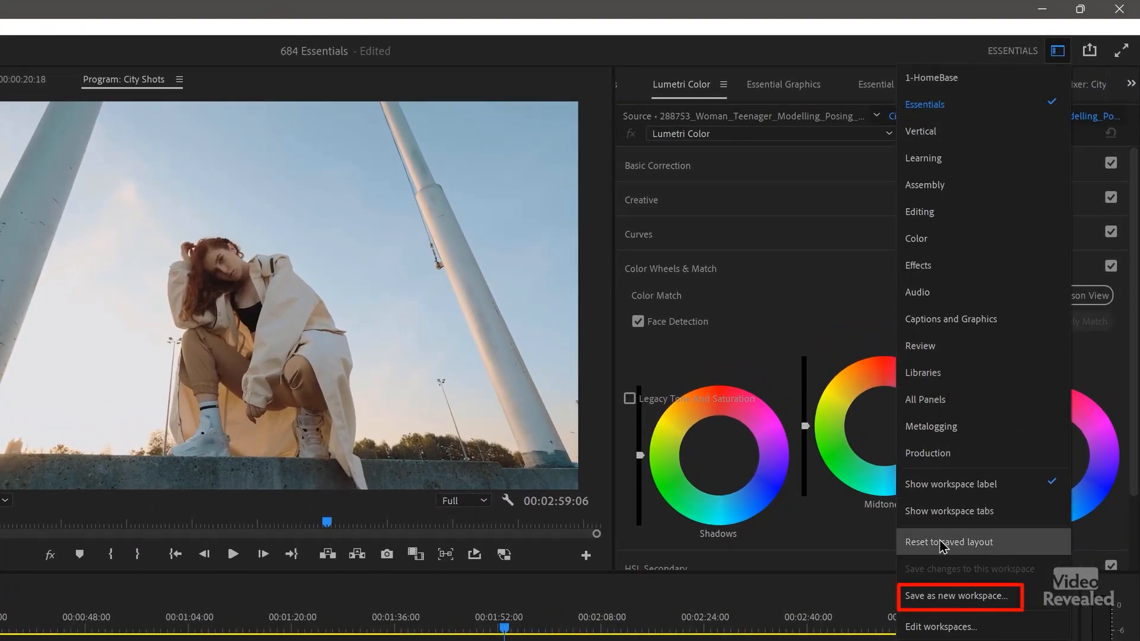
pyautogui.moveTo(945, 601)
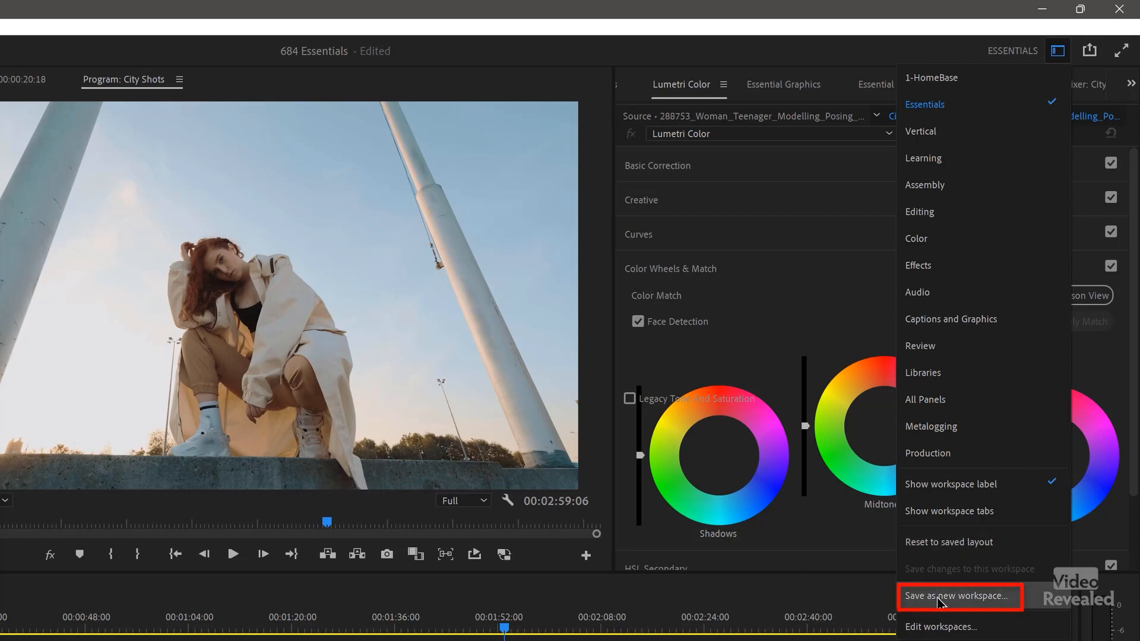
pyautogui.click(958, 595)
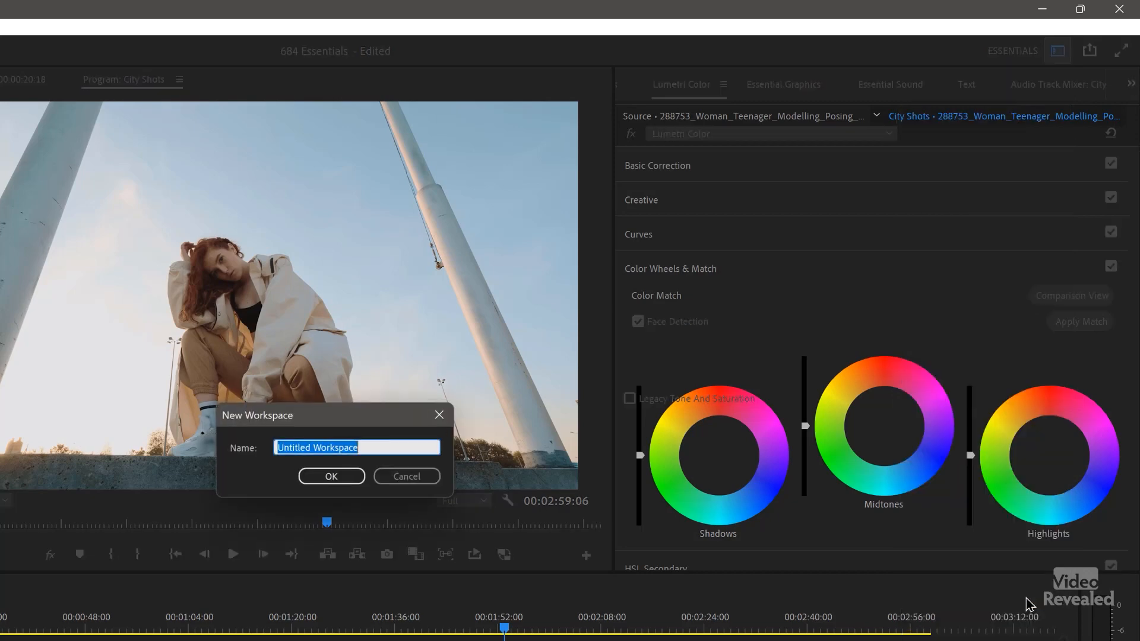
pyautogui.write('Cl')
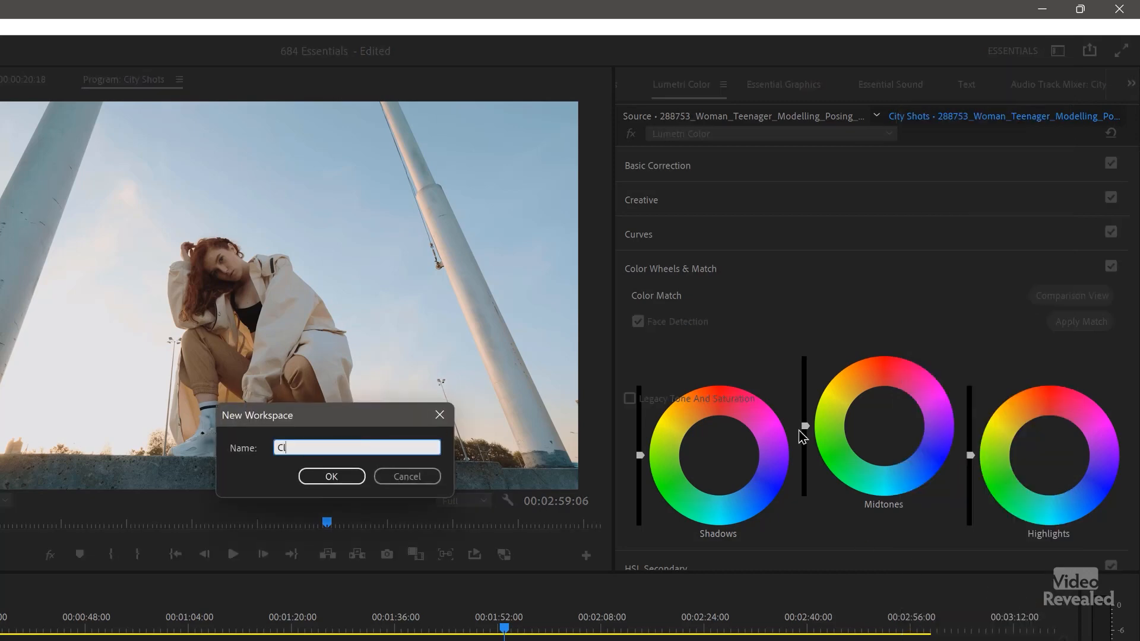
pyautogui.write('olin')
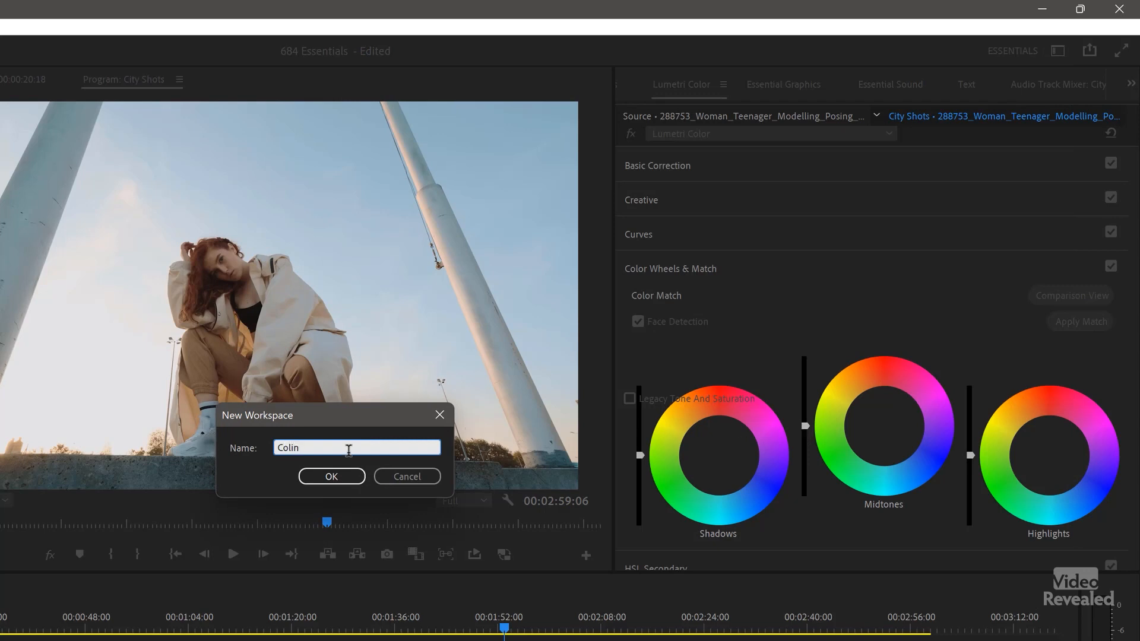
pyautogui.click(331, 476)
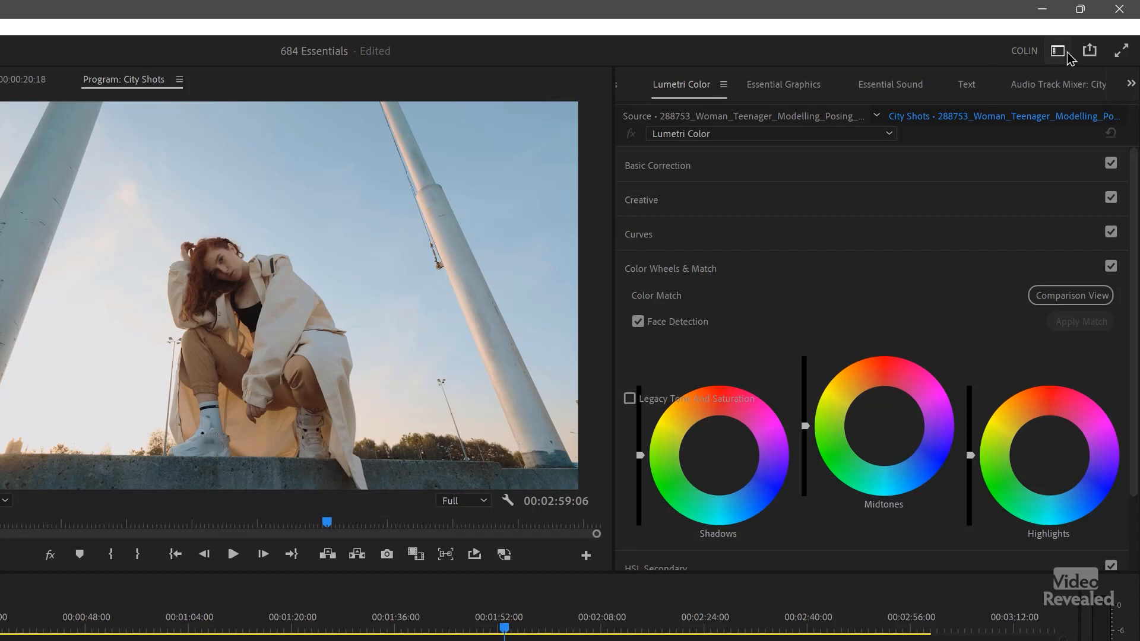
# Move the Colin workspace to the top of the list via Edit Workspaces
pyautogui.click(1057, 50)
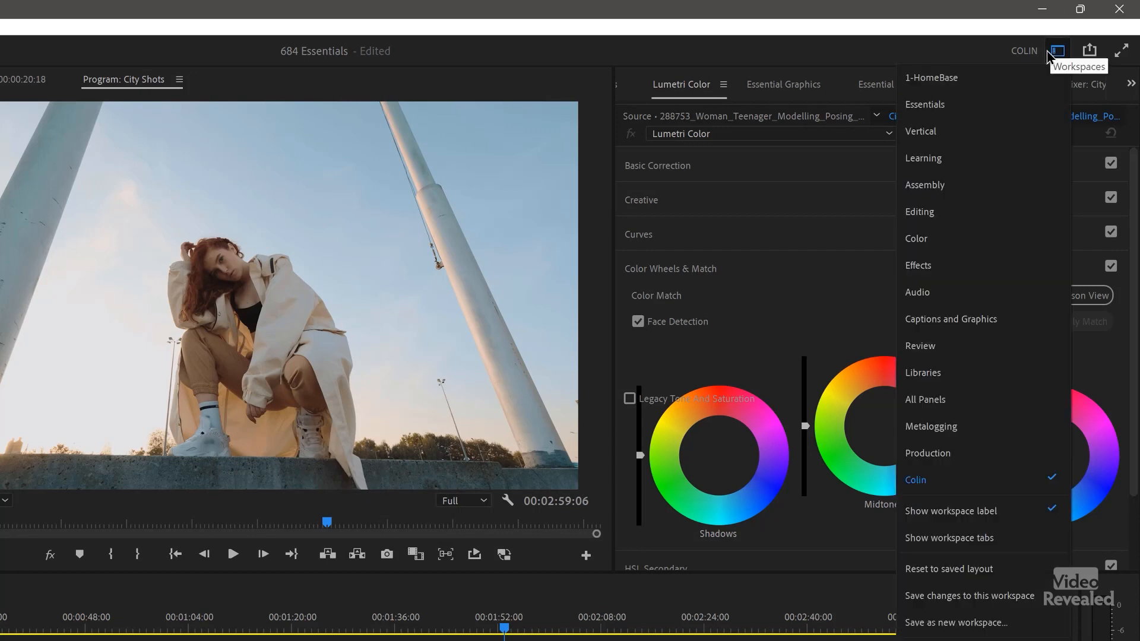
pyautogui.moveTo(925, 489)
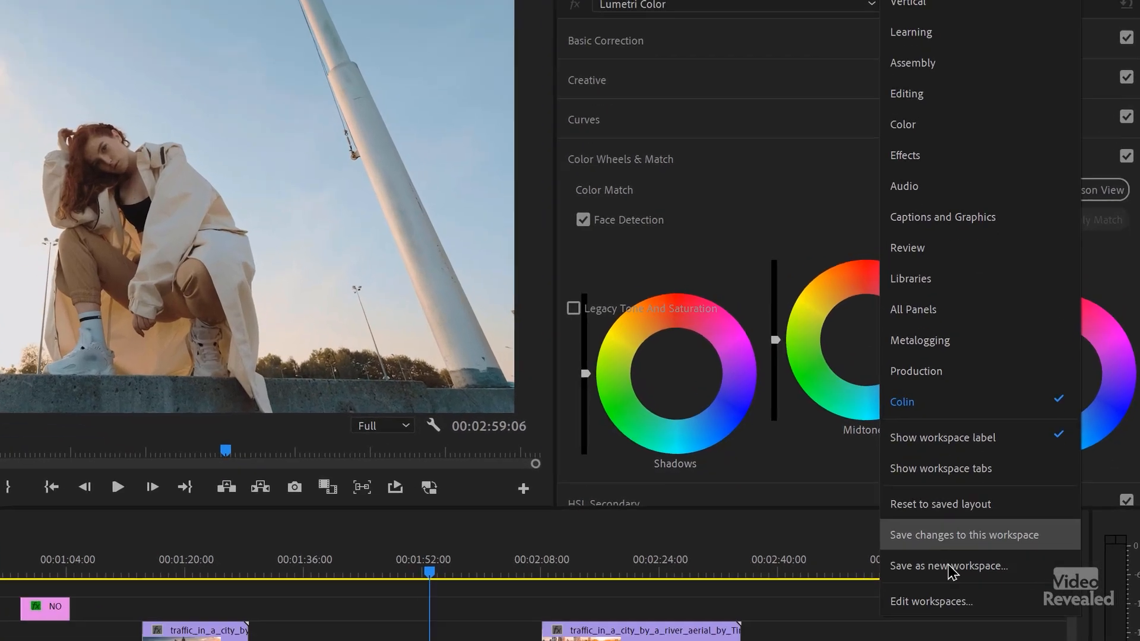
pyautogui.click(931, 601)
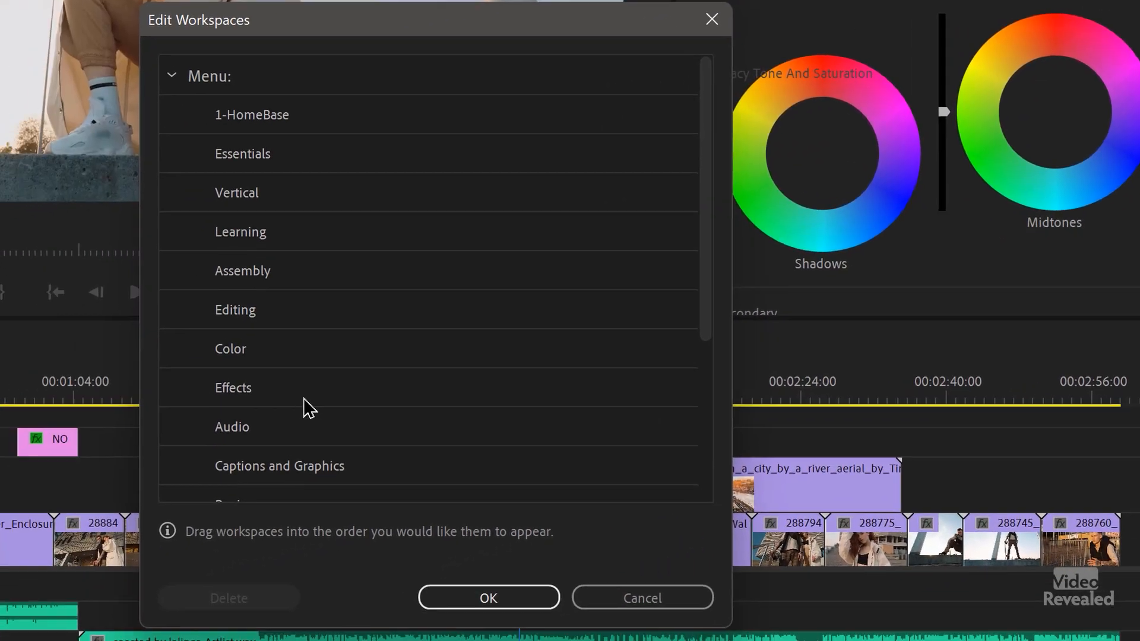
pyautogui.scroll(-3)
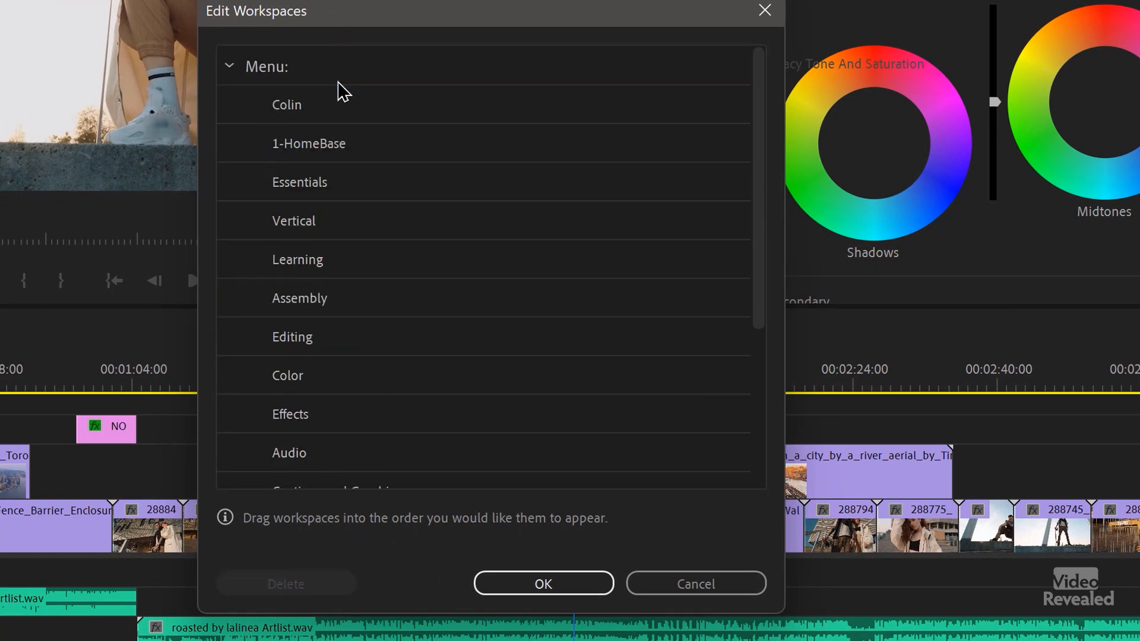
pyautogui.click(543, 583)
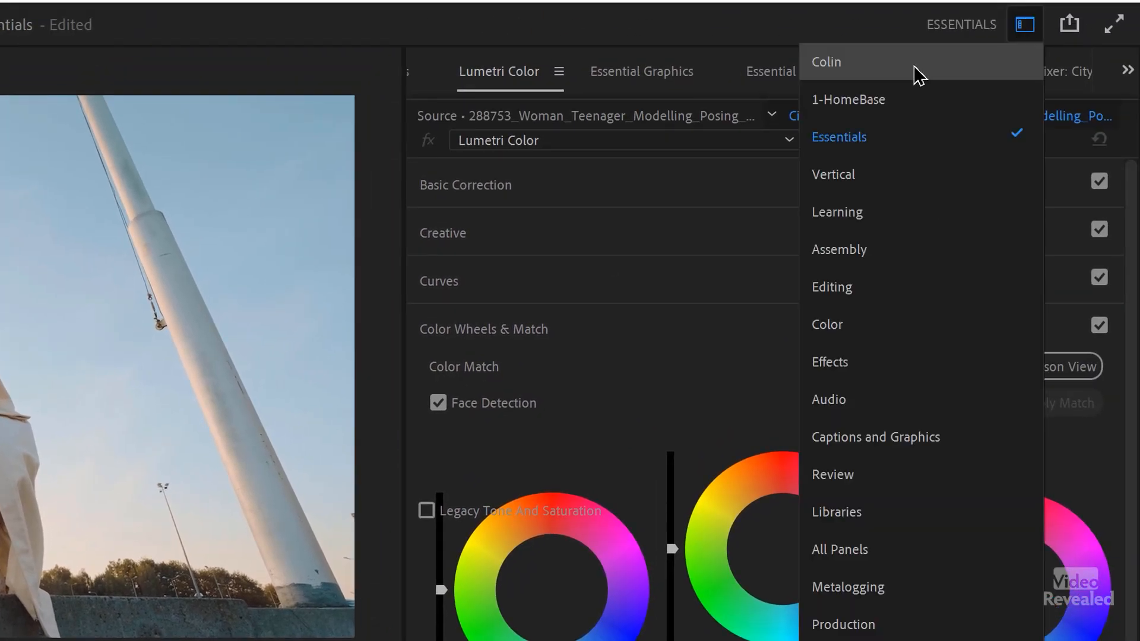
# Switch to the Colin workspace and show Effect Controls in the right panel group
pyautogui.click(827, 62)
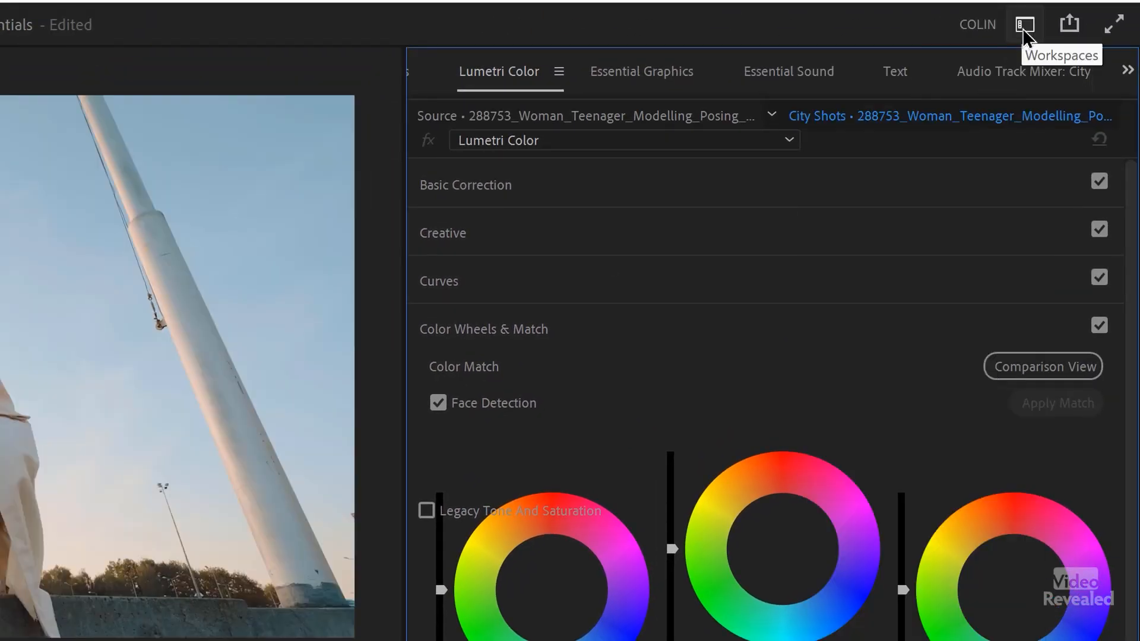
pyautogui.click(1026, 24)
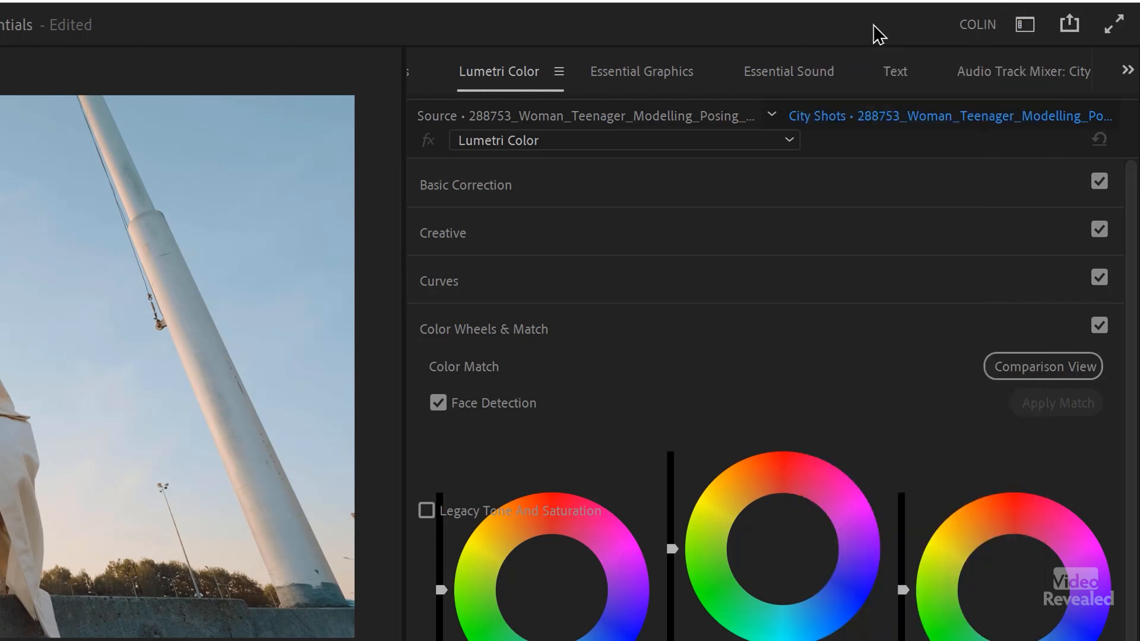
pyautogui.moveTo(584, 60)
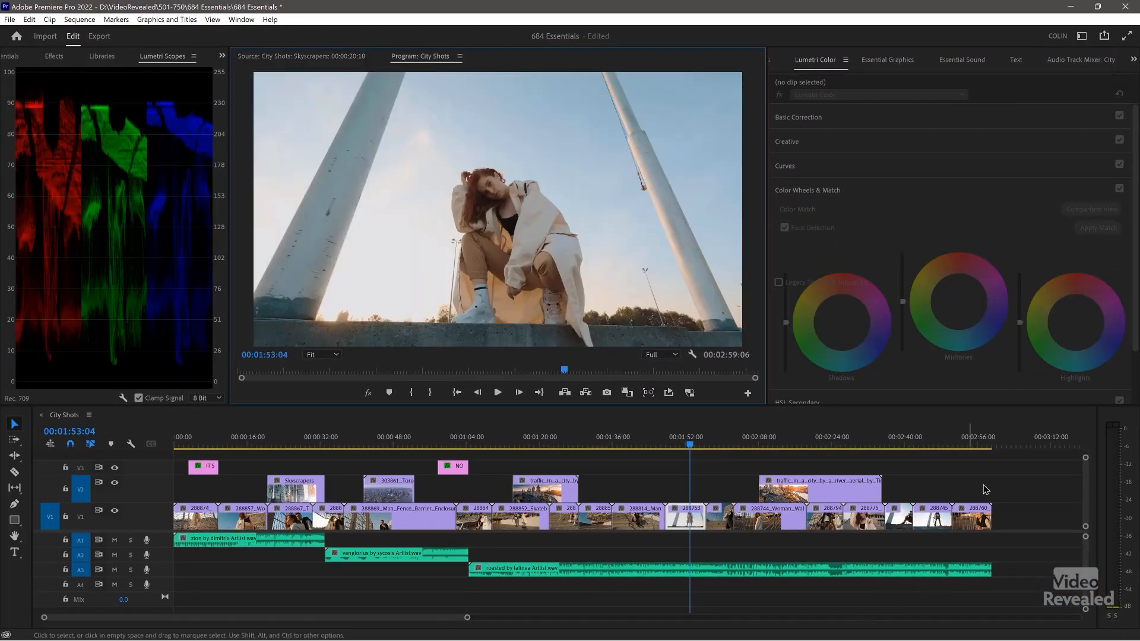
pyautogui.click(886, 60)
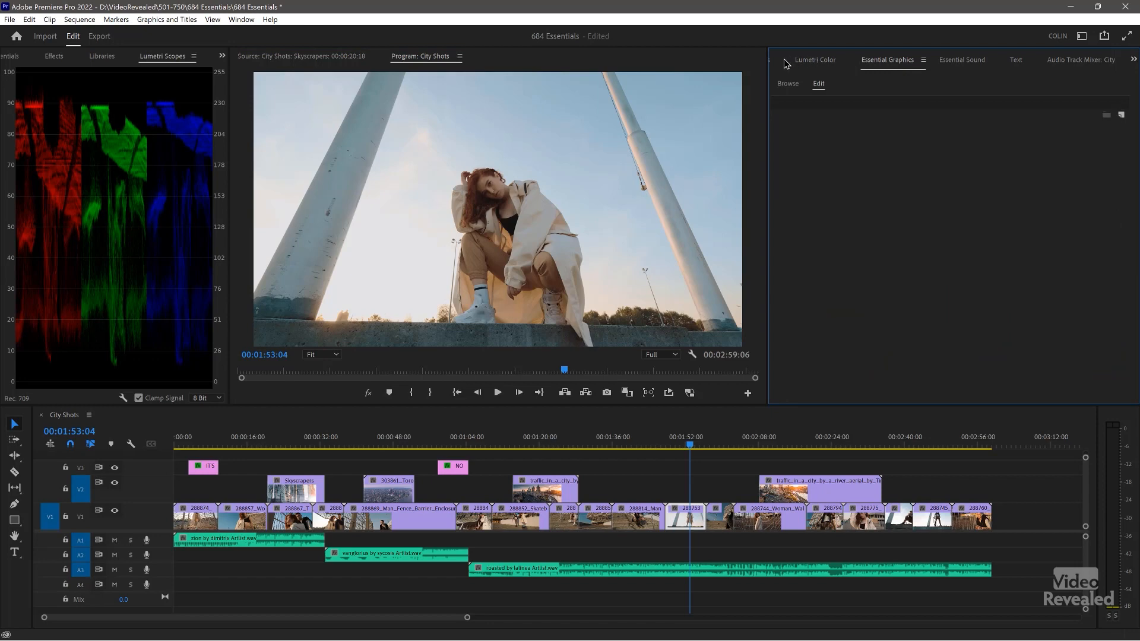
pyautogui.click(862, 60)
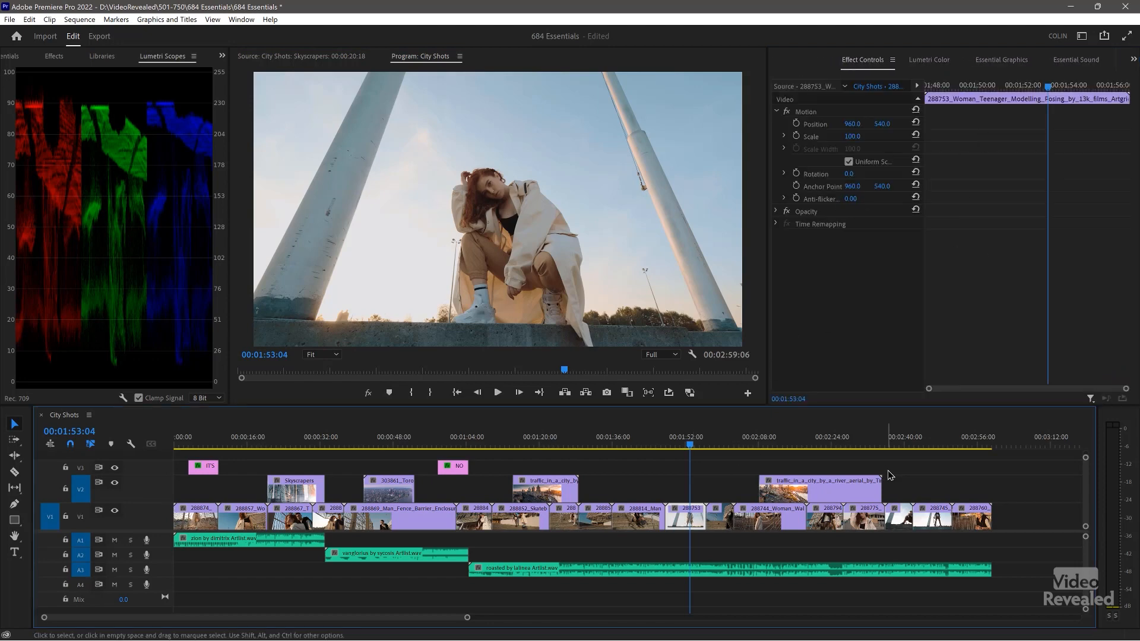
pyautogui.moveTo(1025, 492)
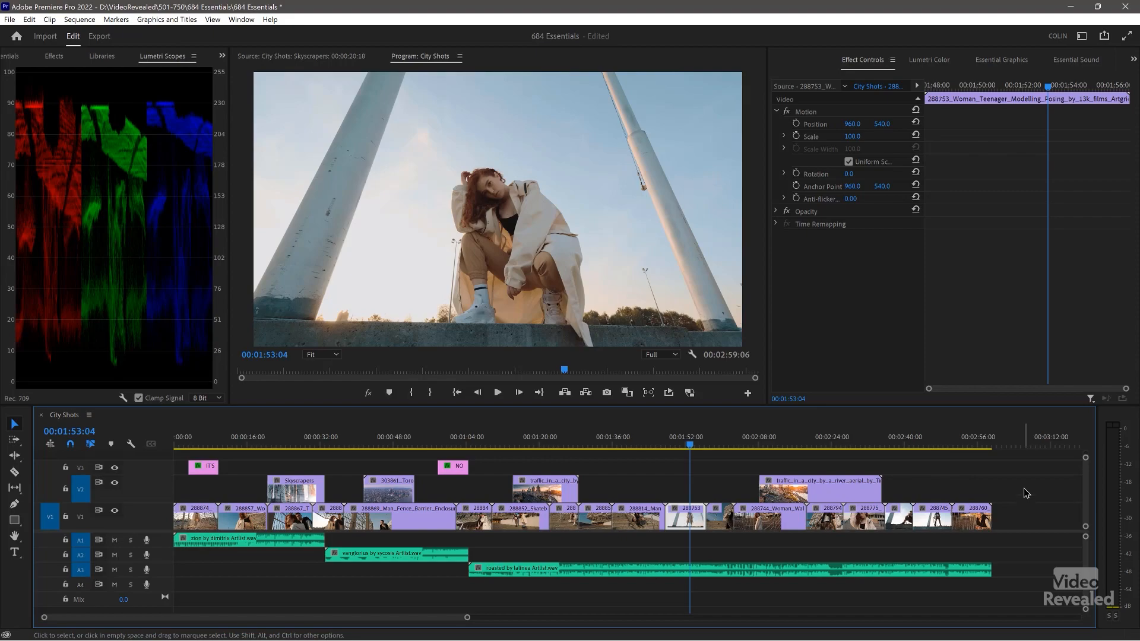